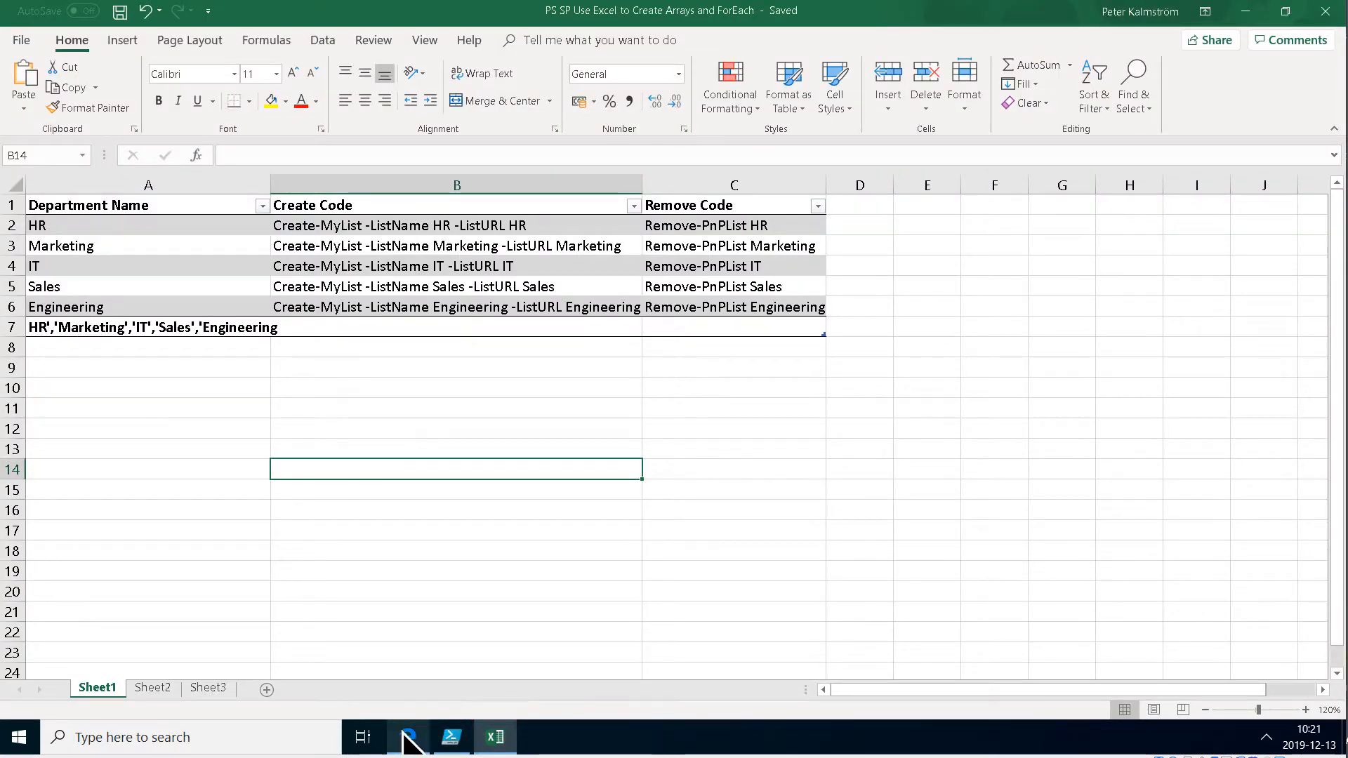
Step: Collapse both department foreach loops in the PowerShell ISE script
{"action": "left_click", "coordinate": [451, 736]}
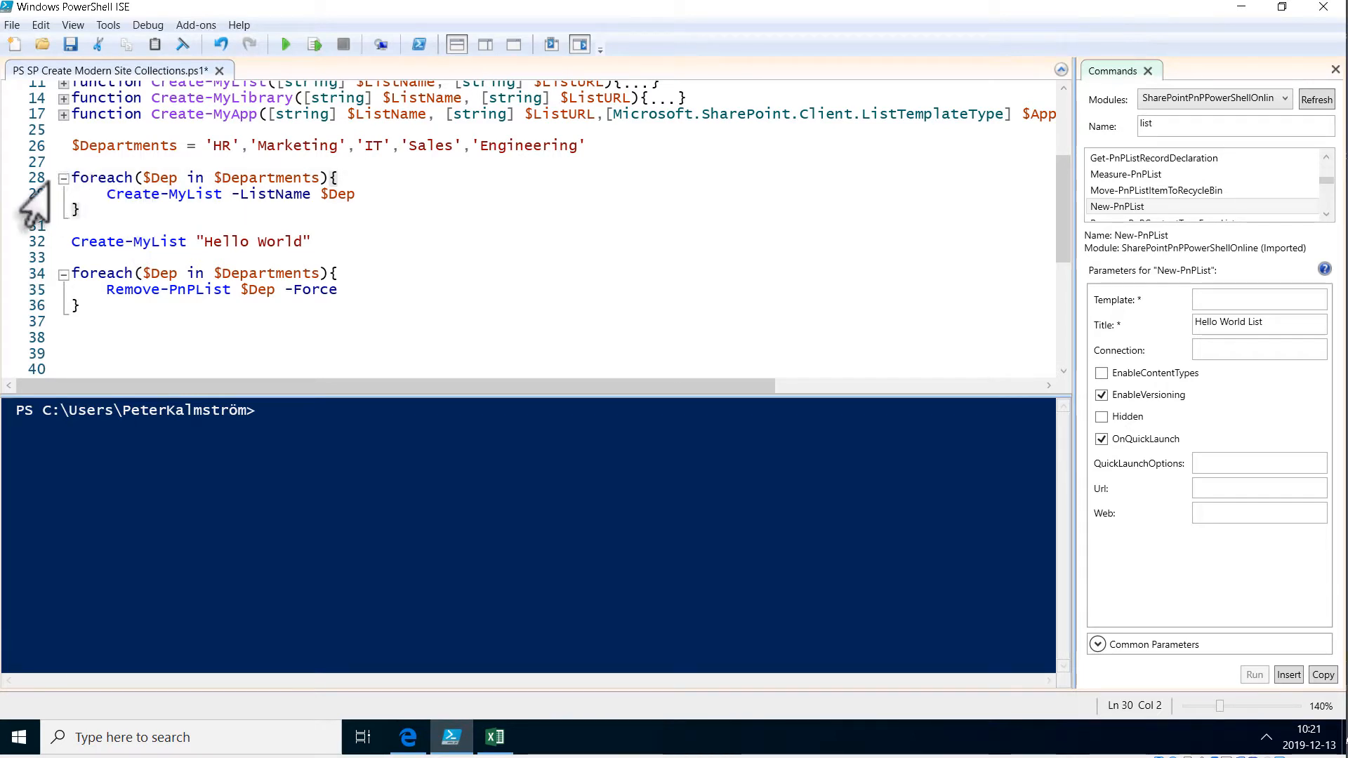
{"action": "left_click", "coordinate": [62, 178]}
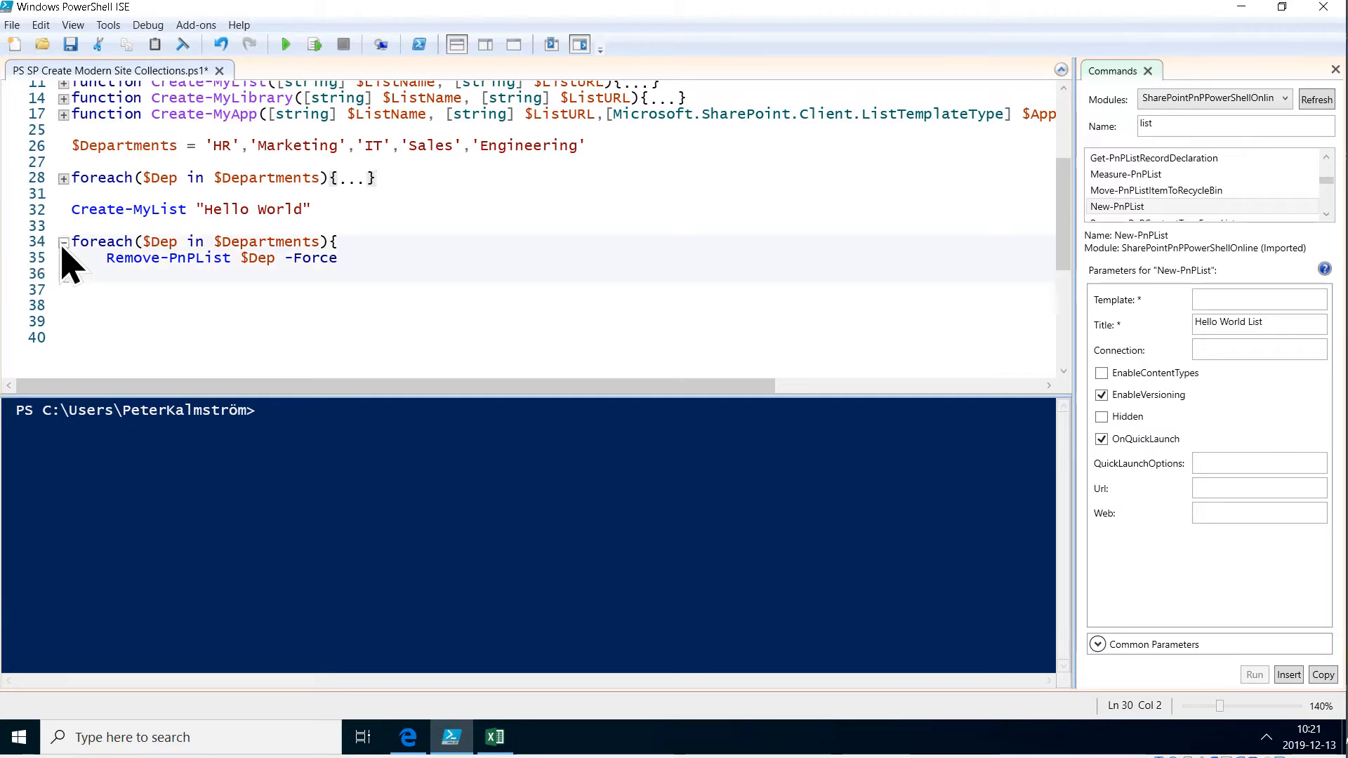
{"action": "left_click", "coordinate": [63, 242]}
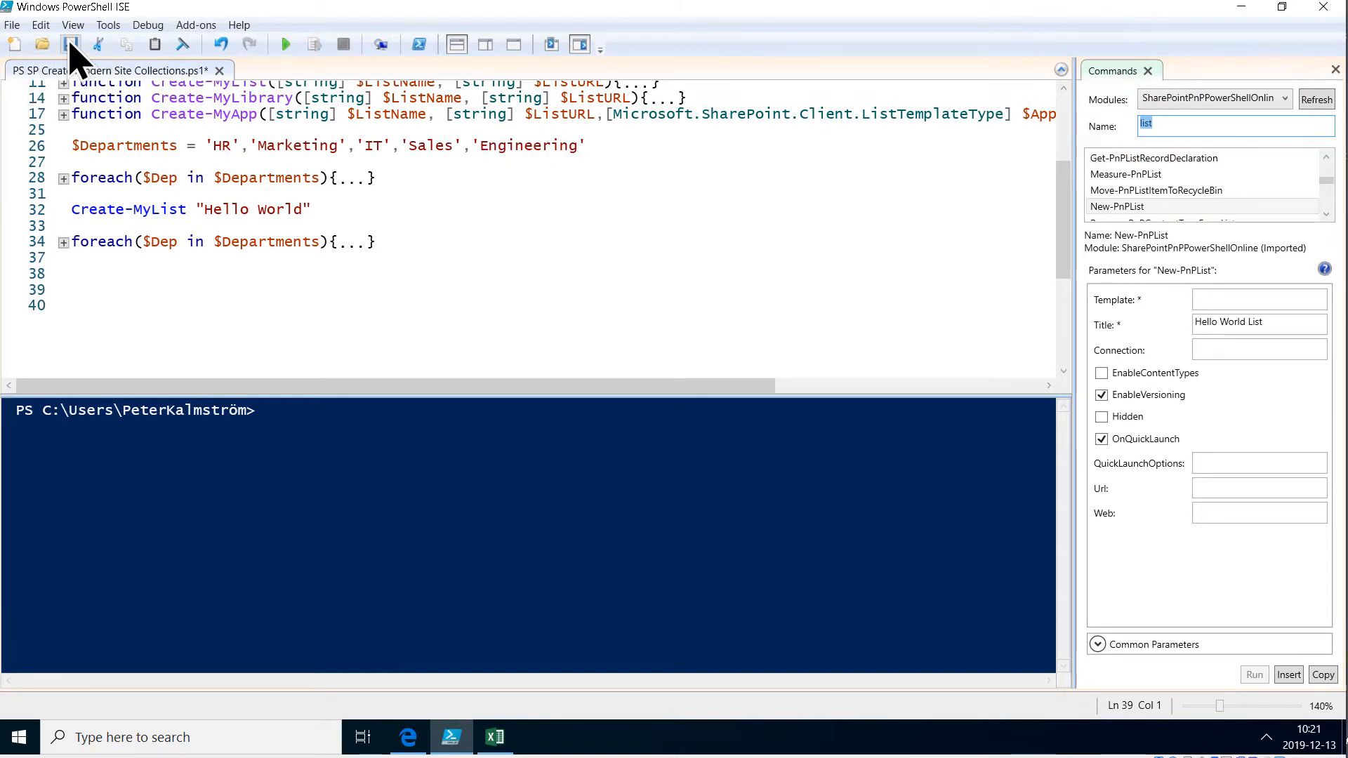
{"action": "left_click", "coordinate": [73, 24]}
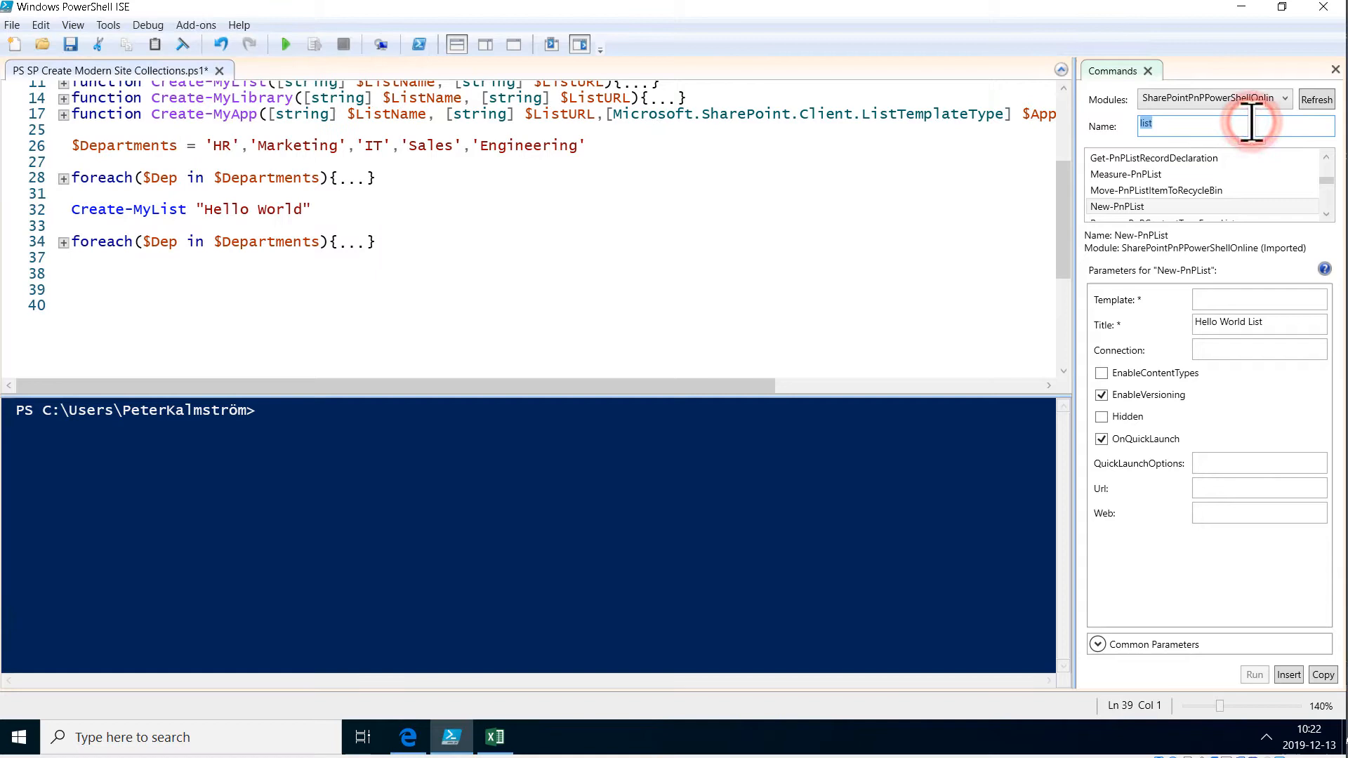
Step: Search commands for 'site' and view the New-PnPSite and New-PnPTenantSite parameters
{"action": "type", "text": "site"}
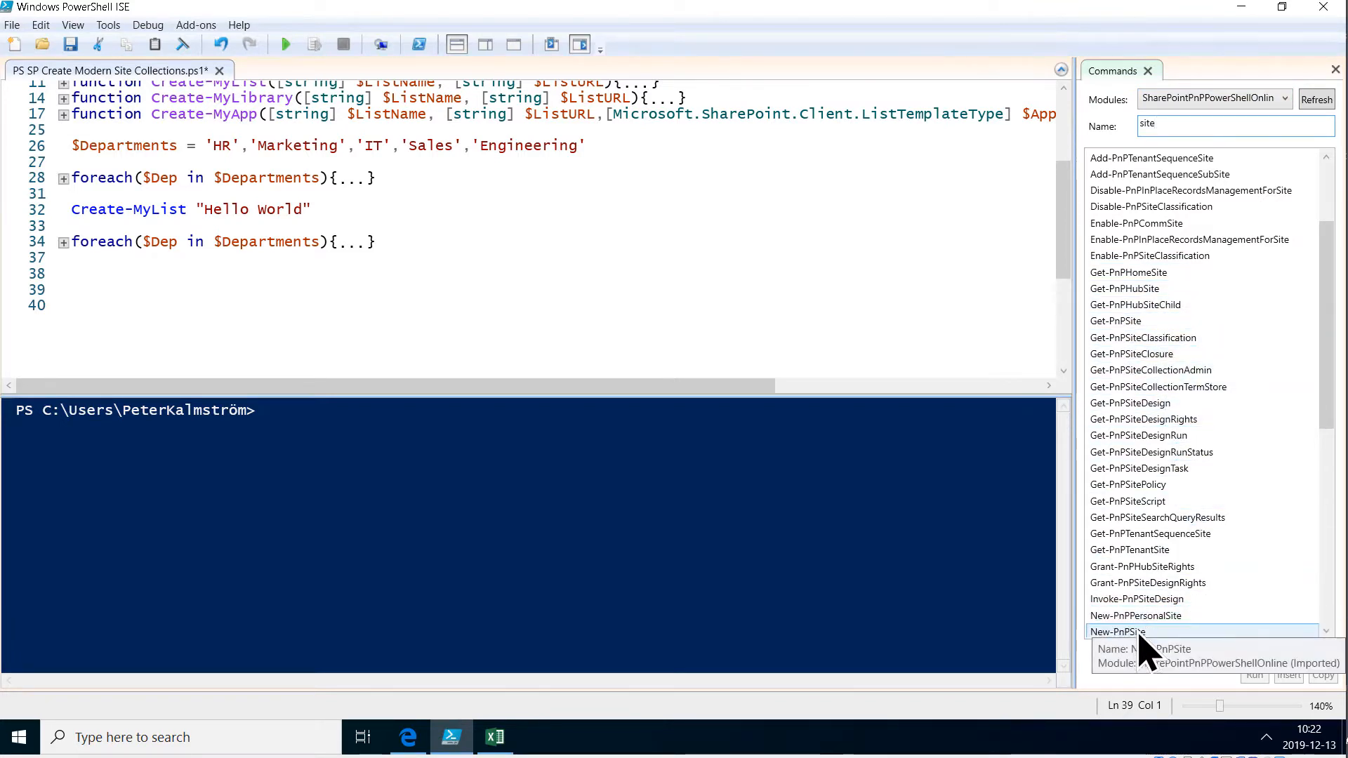
{"action": "left_click", "coordinate": [1117, 632]}
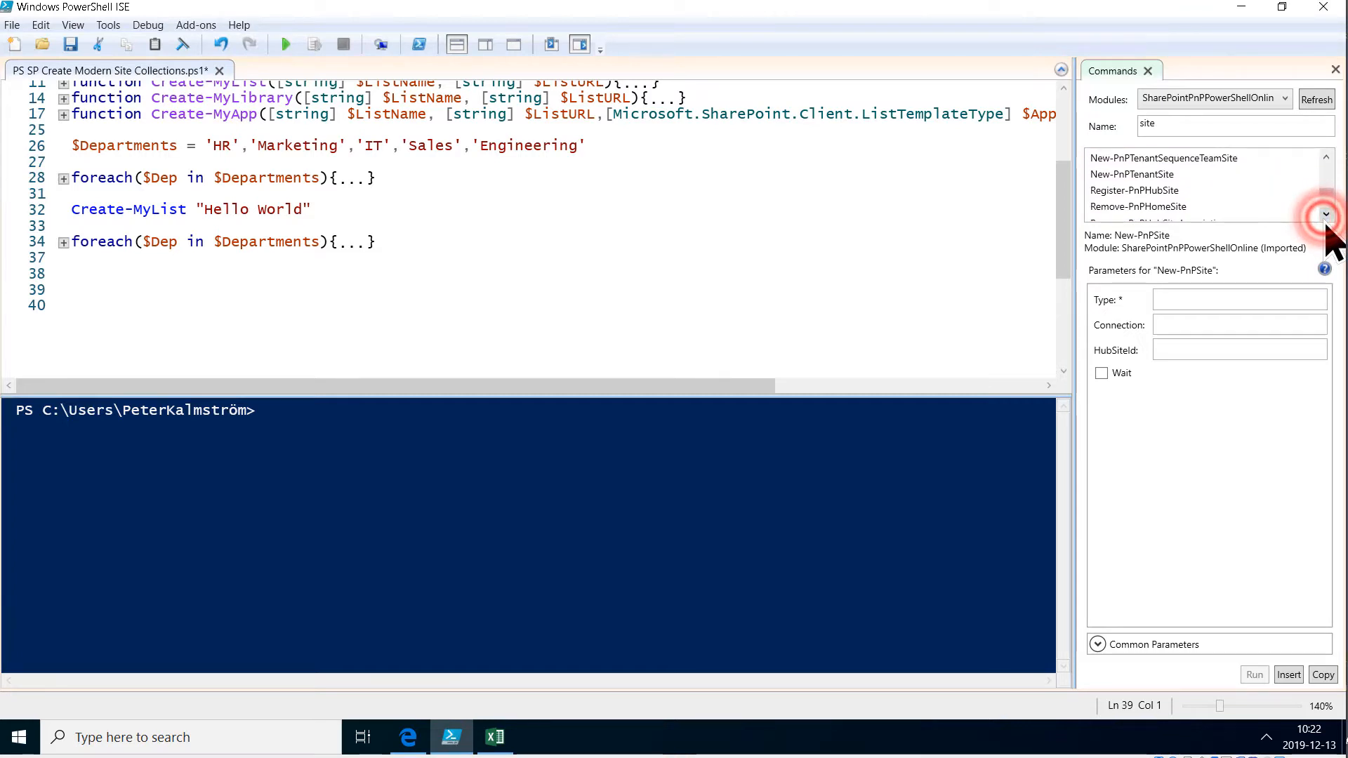
{"action": "left_click", "coordinate": [1131, 173]}
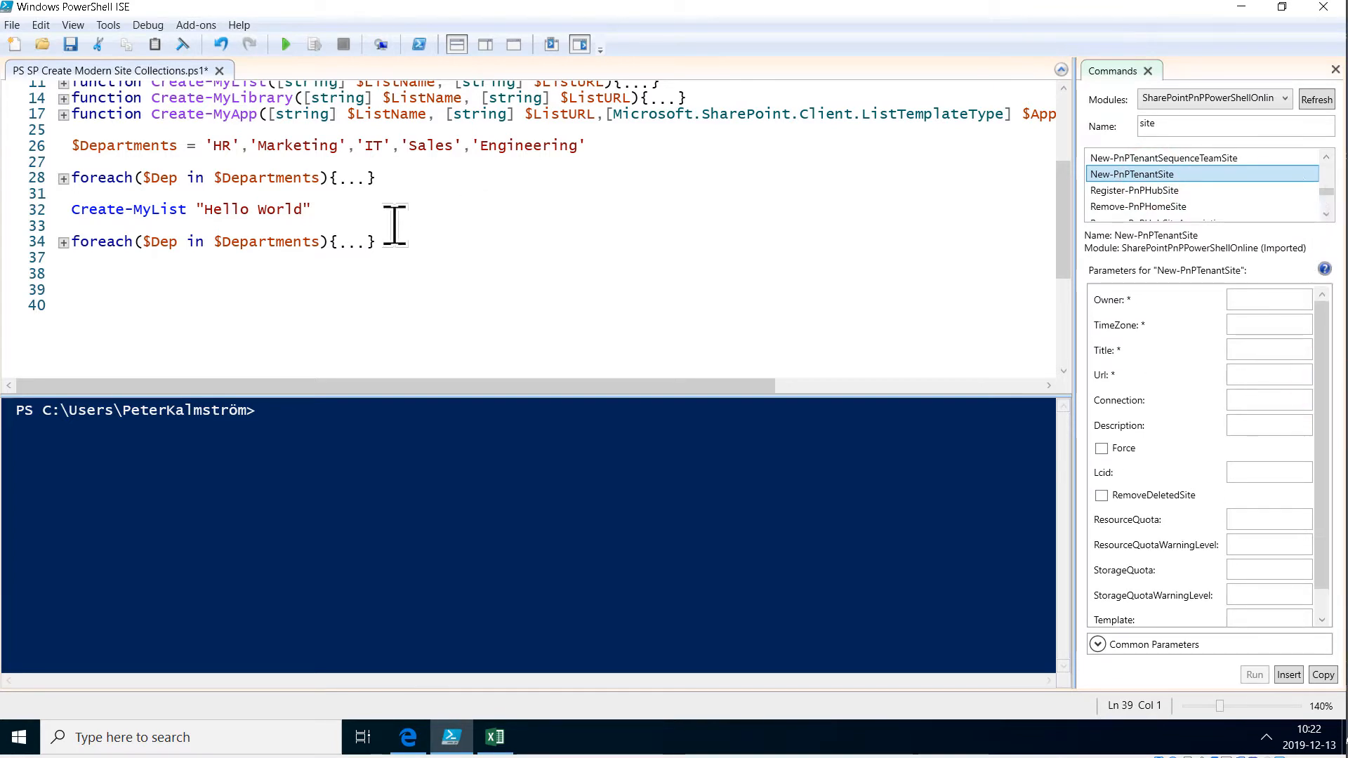
{"action": "mouse_move", "coordinate": [1013, 261]}
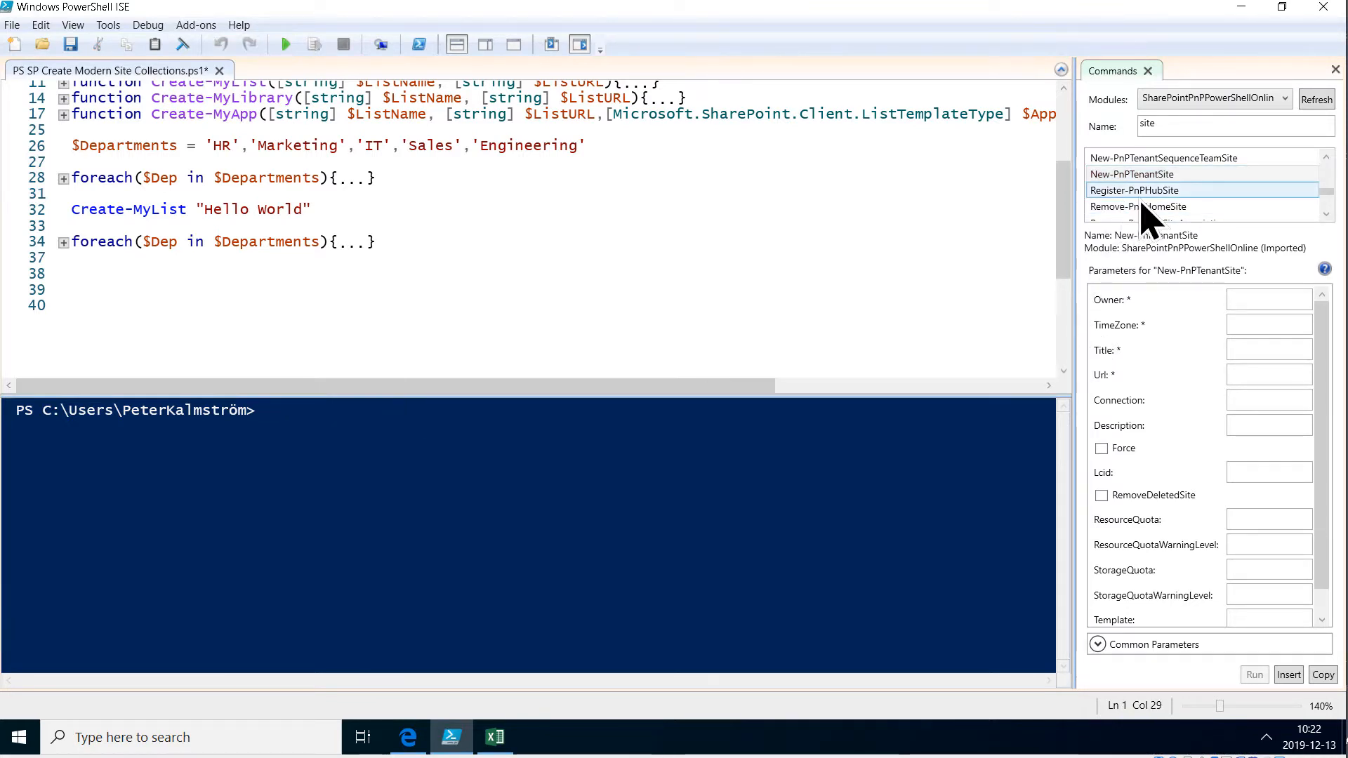
Step: Display Get-Help for New-PnPSite in the console pane
{"action": "type", "text": "get"}
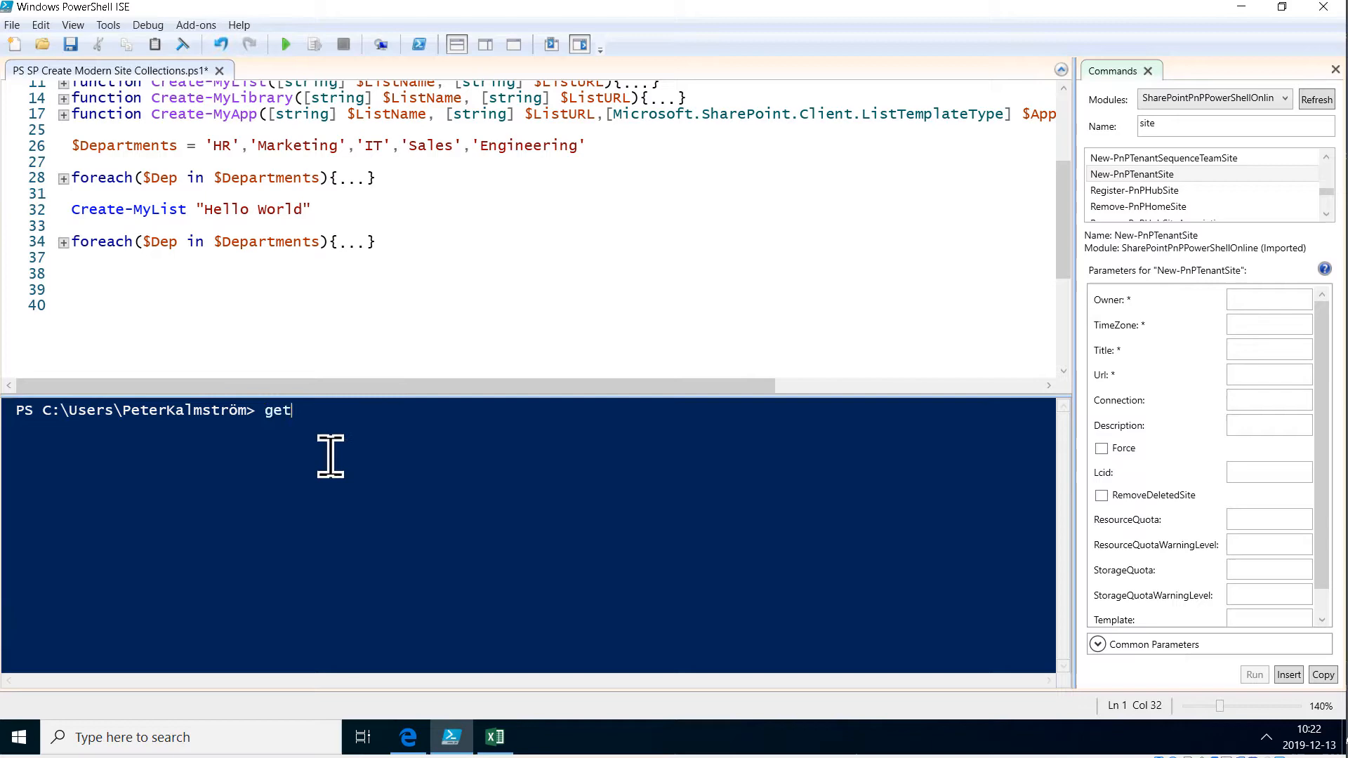
{"action": "type", "text": "-he"}
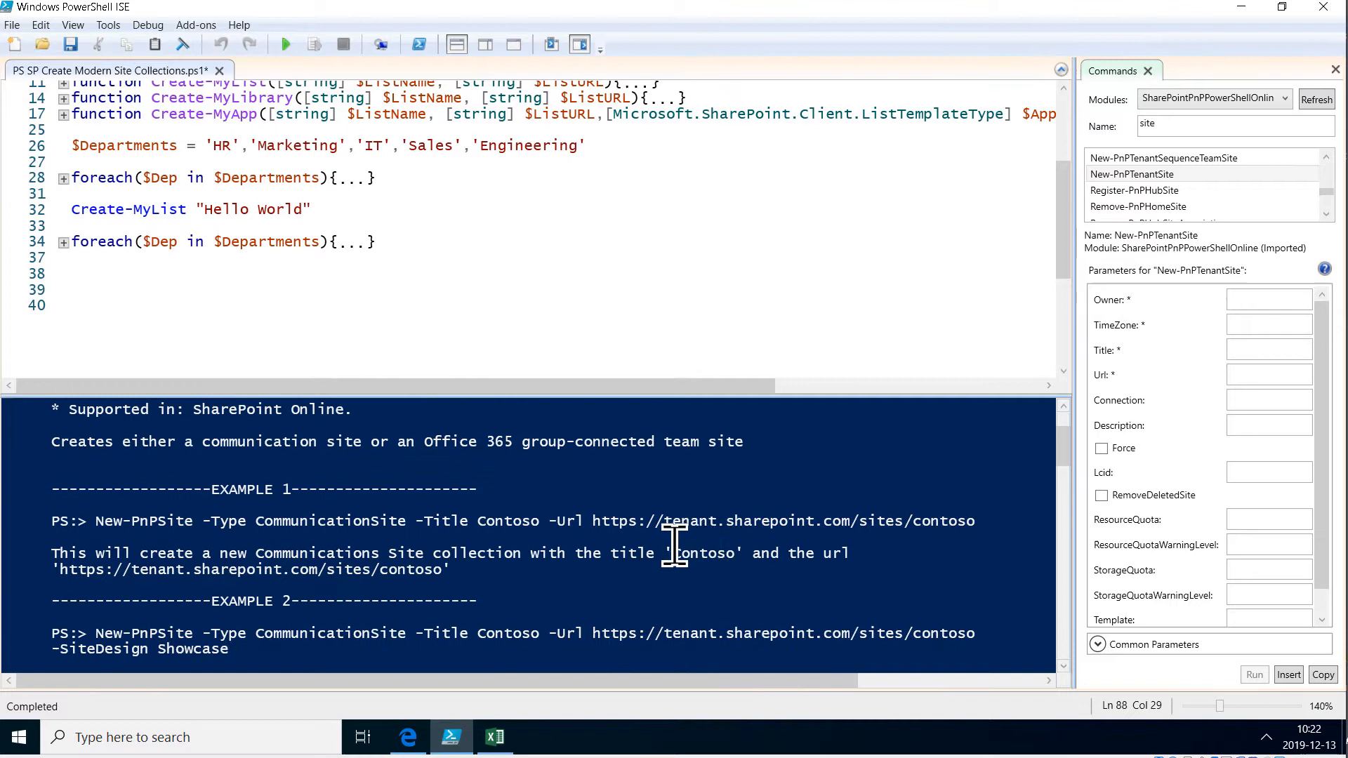
{"action": "mouse_move", "coordinate": [740, 520]}
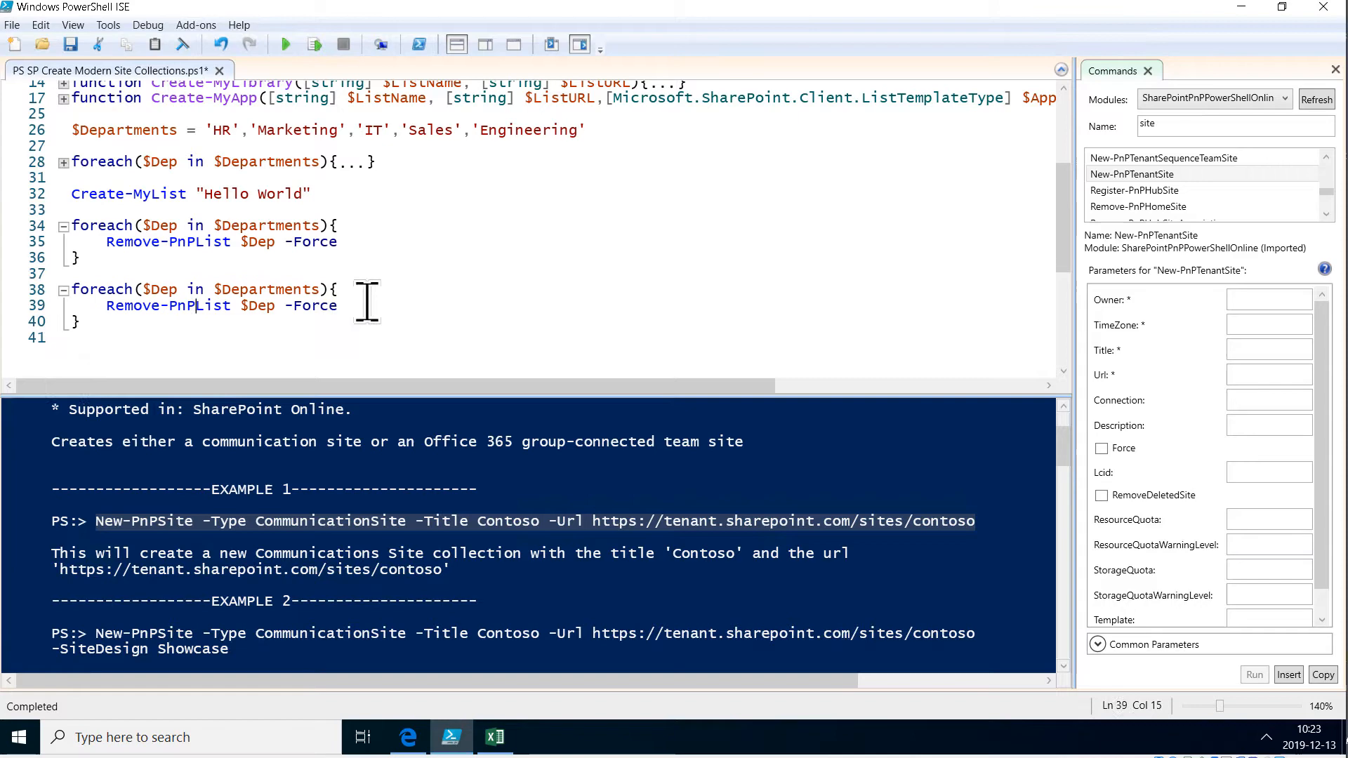
Step: Change the pasted loop's command to New-PnPSite -Type CommunicationSite -Title $dep
{"action": "type", "text": "new"}
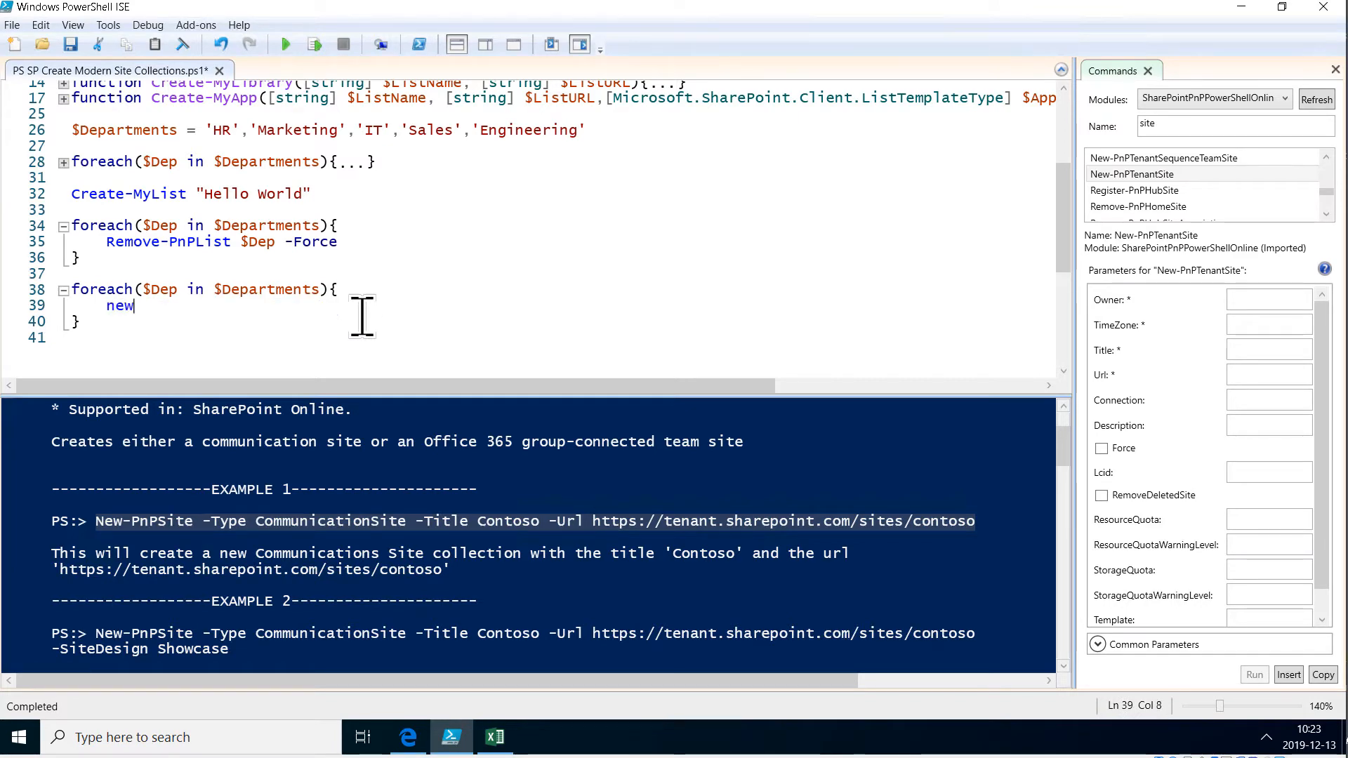
{"action": "type", "text": "-pnp"}
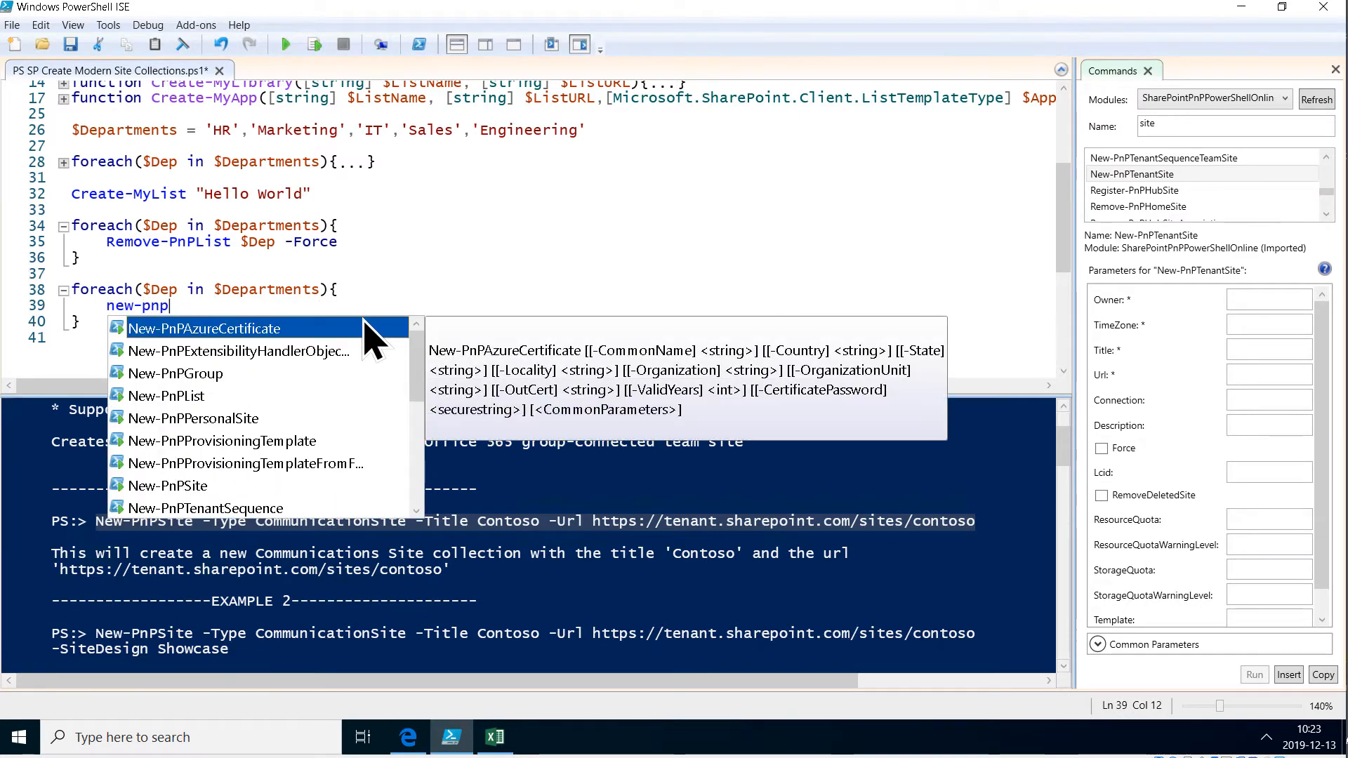
{"action": "left_click", "coordinate": [168, 485]}
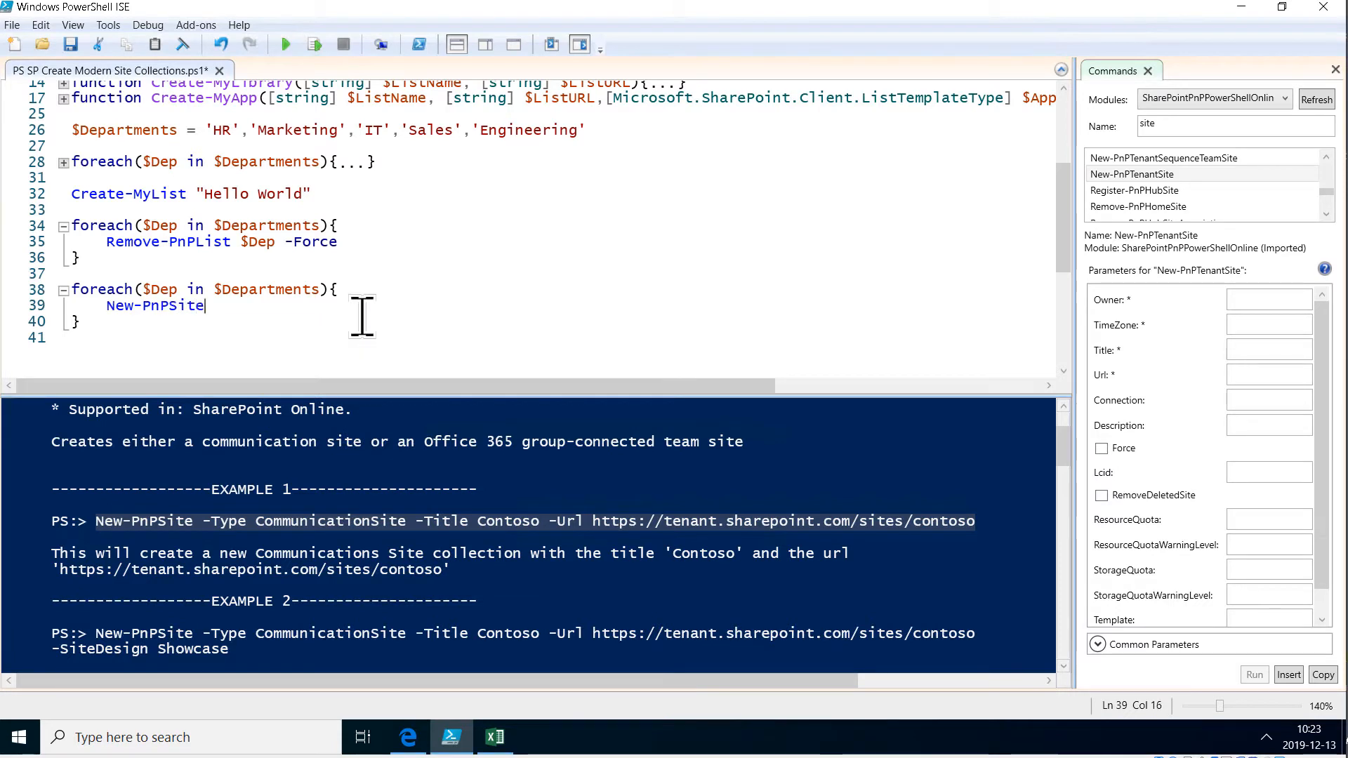
{"action": "type", "text": "-"}
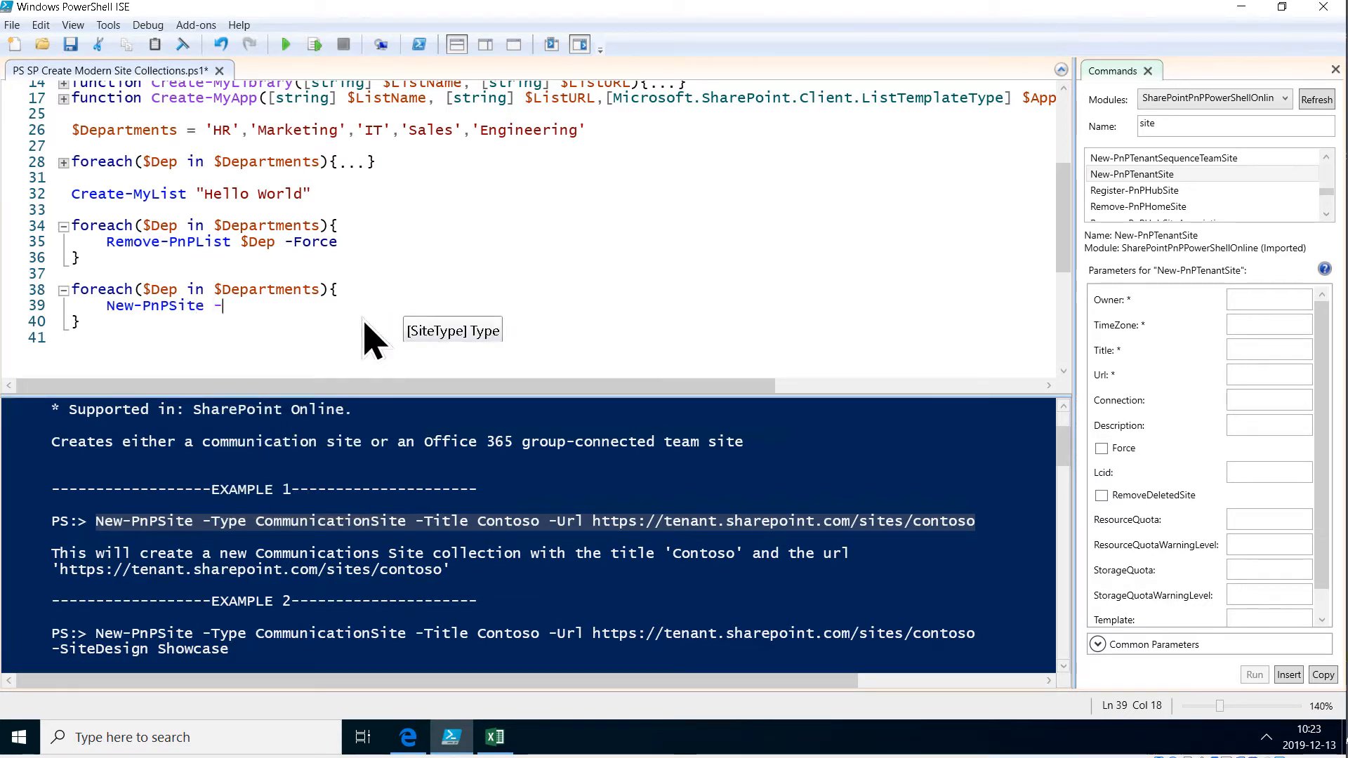
{"action": "type", "text": "Type CommunicationSite -Title"}
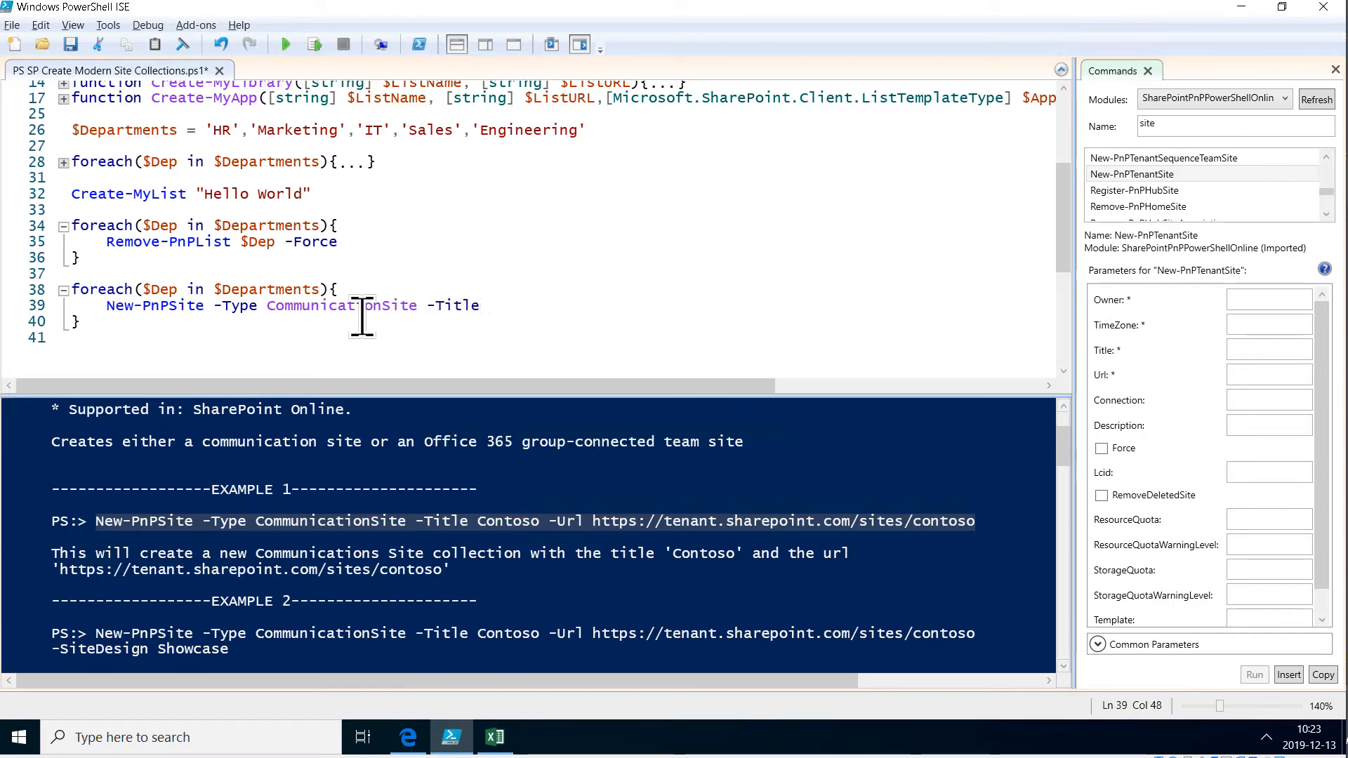
{"action": "type", "text": "$dep"}
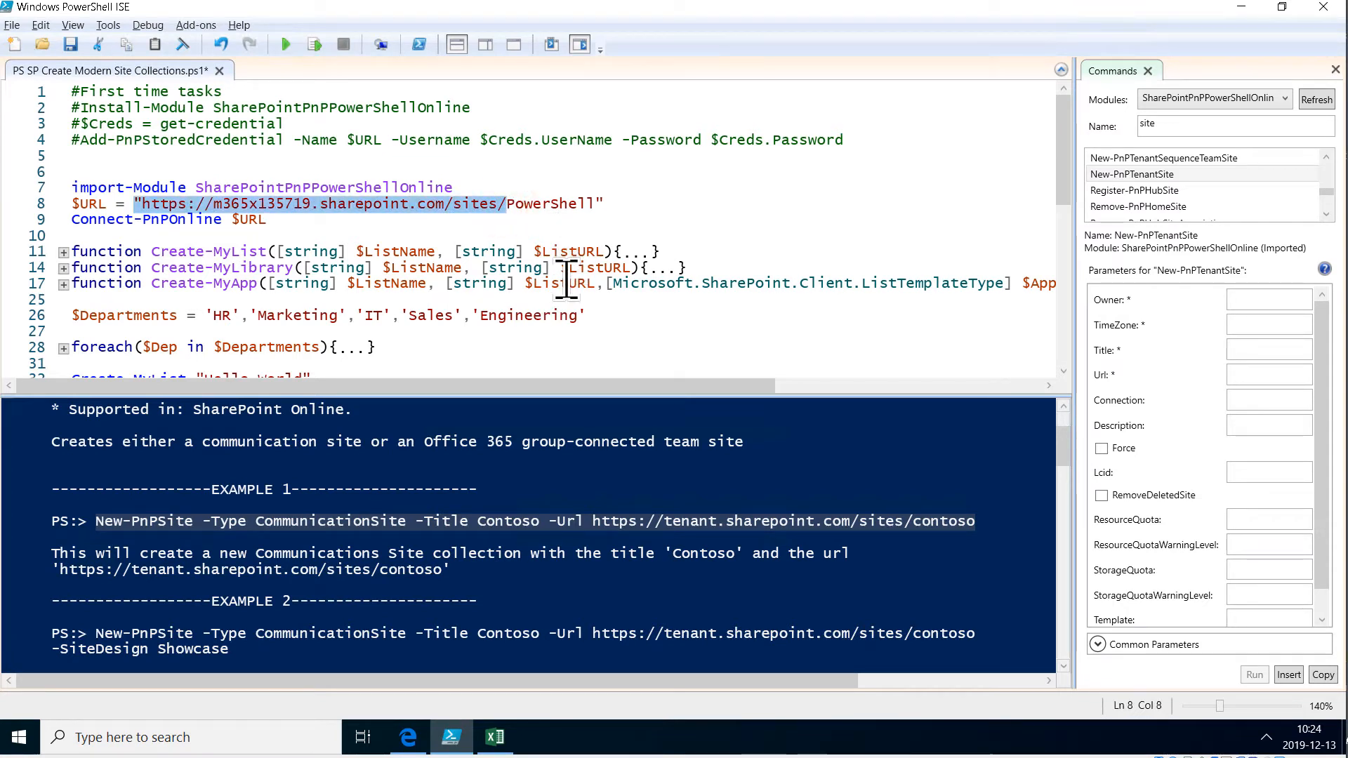
{"action": "scroll", "scroll_direction": "down", "scroll_amount": 3}
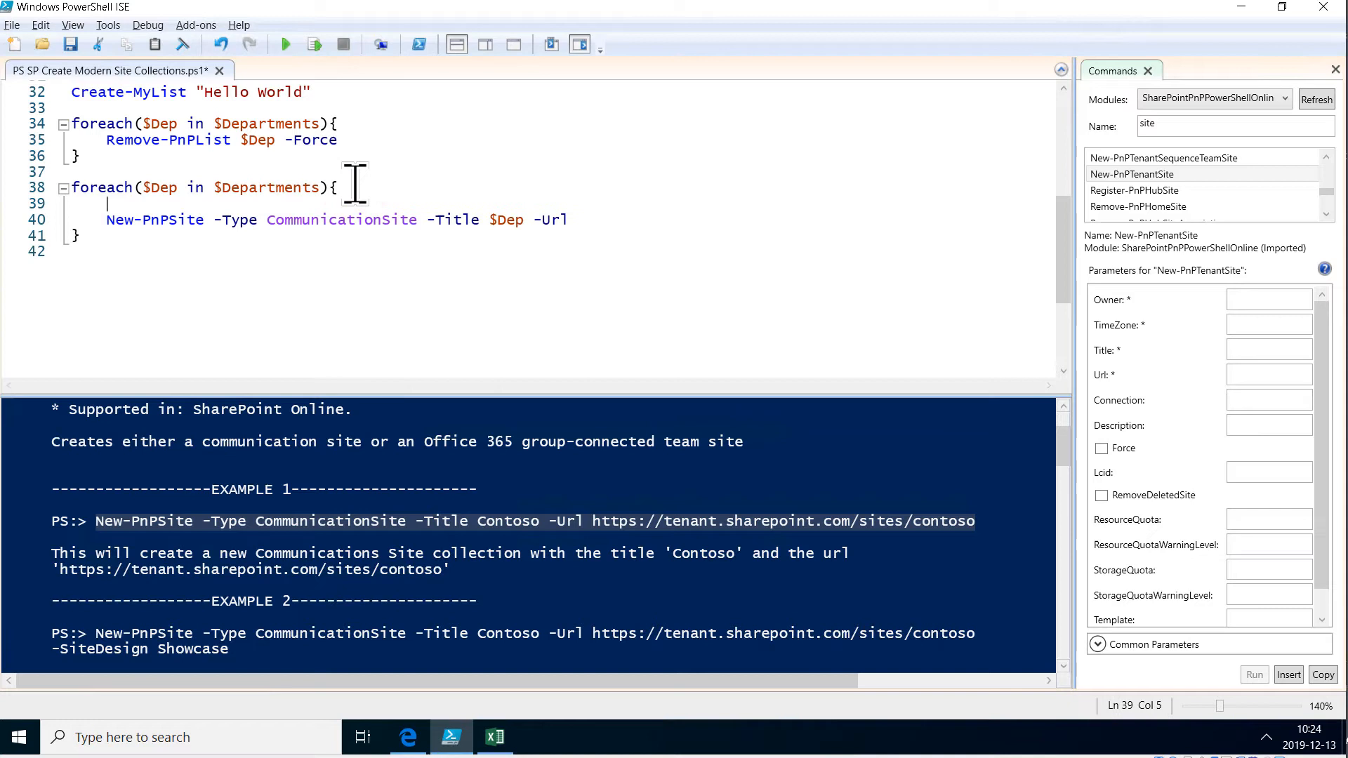
{"action": "type", "text": "$Site"}
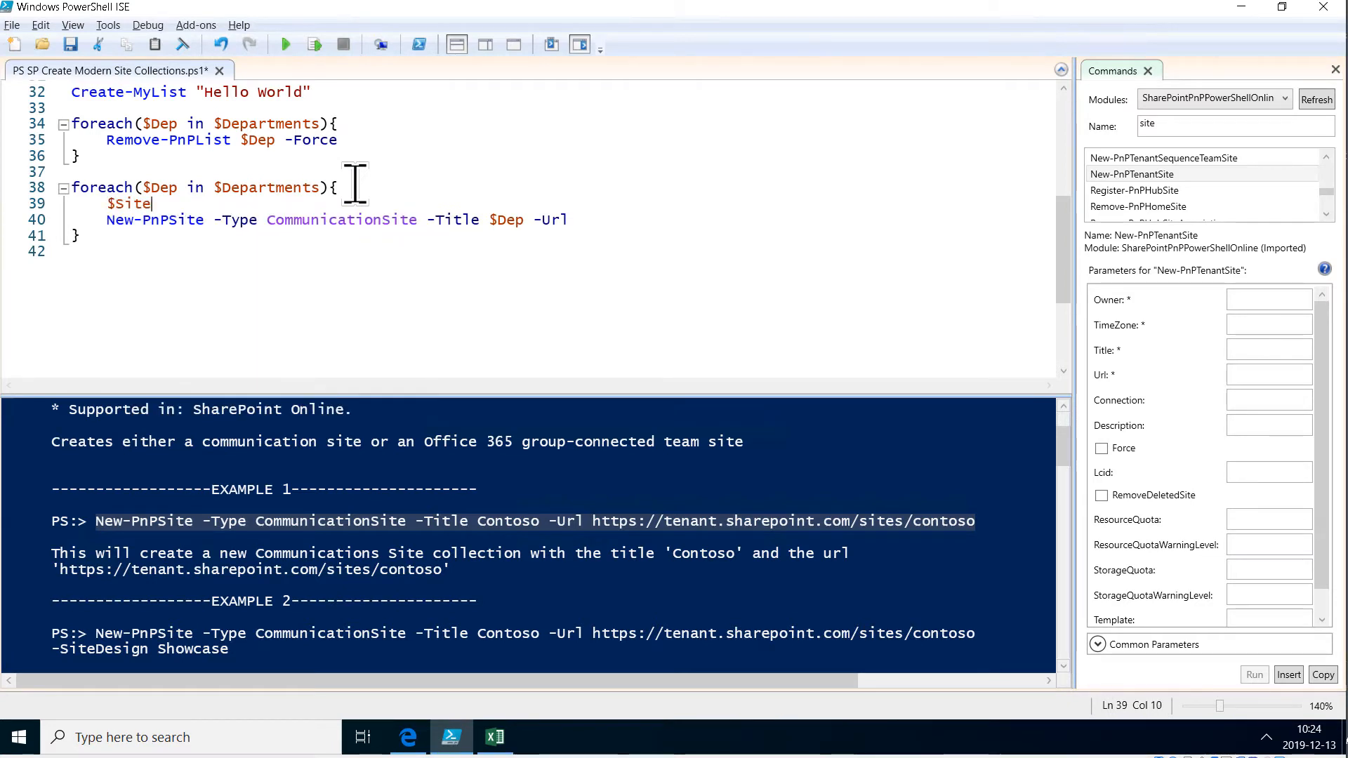
{"action": "type", "text": "URL ="}
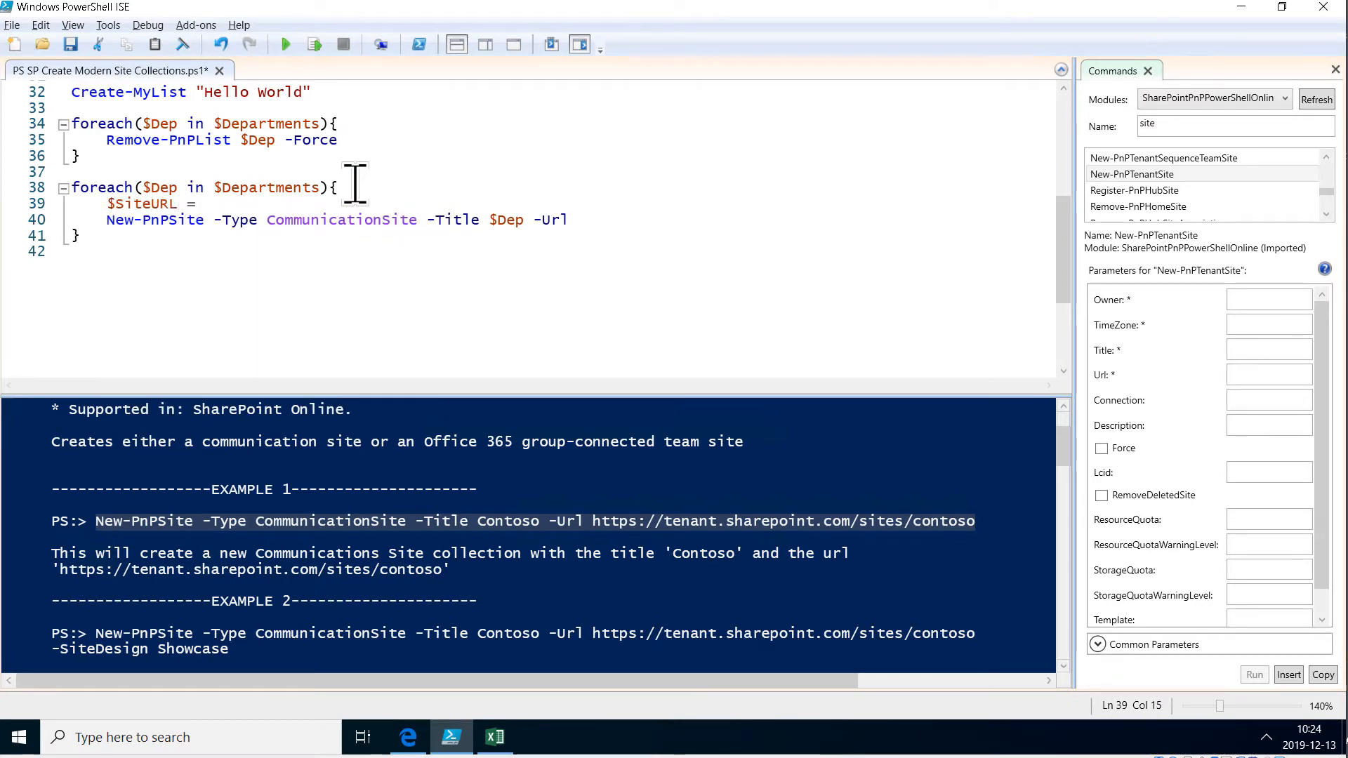
{"action": "type", "text": "\"https://m365x...719.sharepoint.com/sites/\" +"}
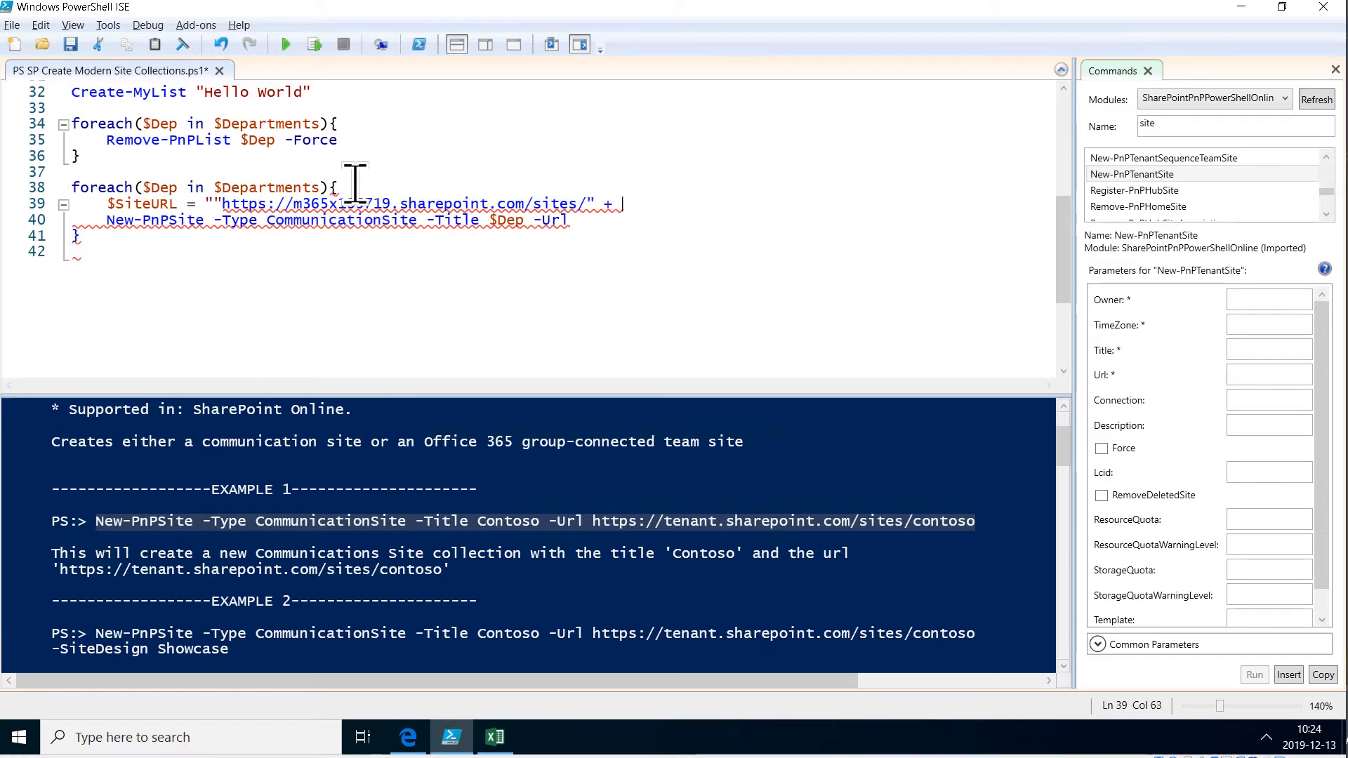
{"action": "type", "text": "$Dep"}
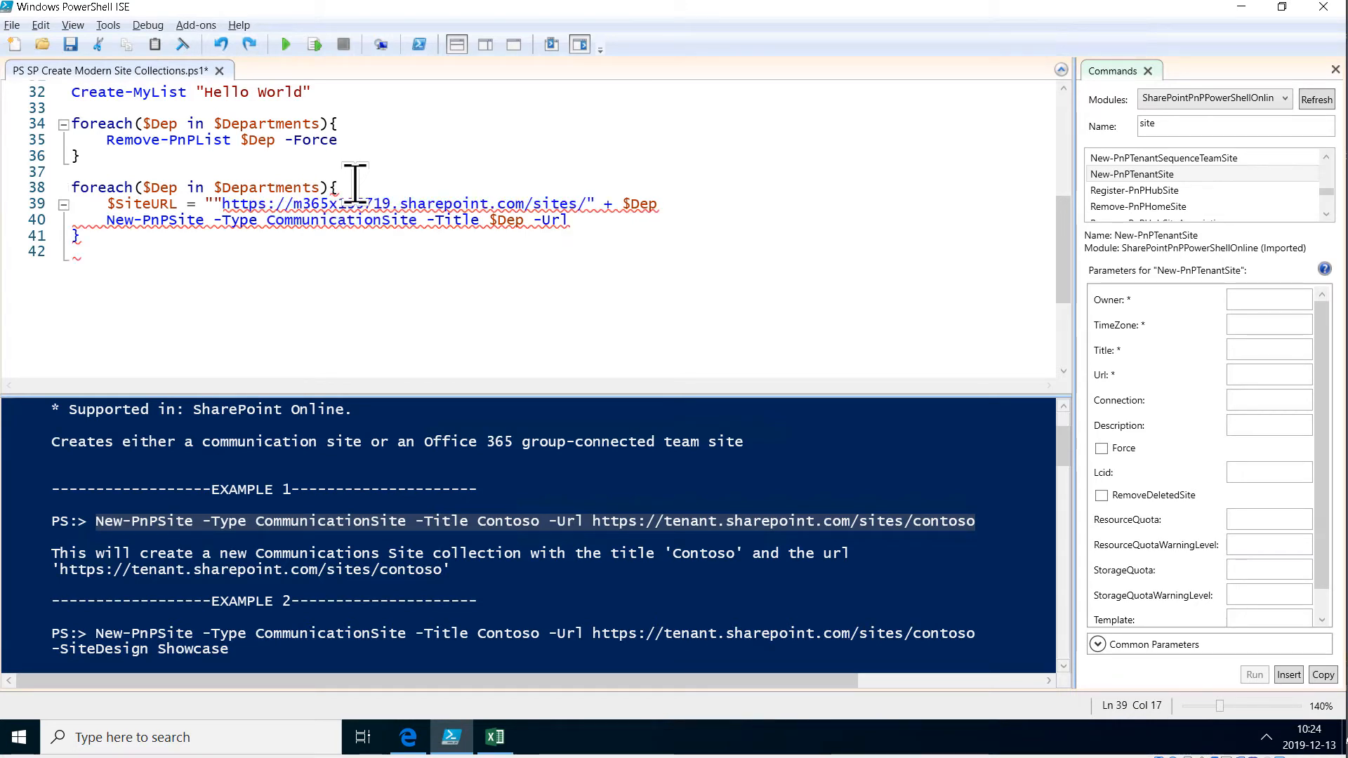
{"action": "key", "text": "Backspace"}
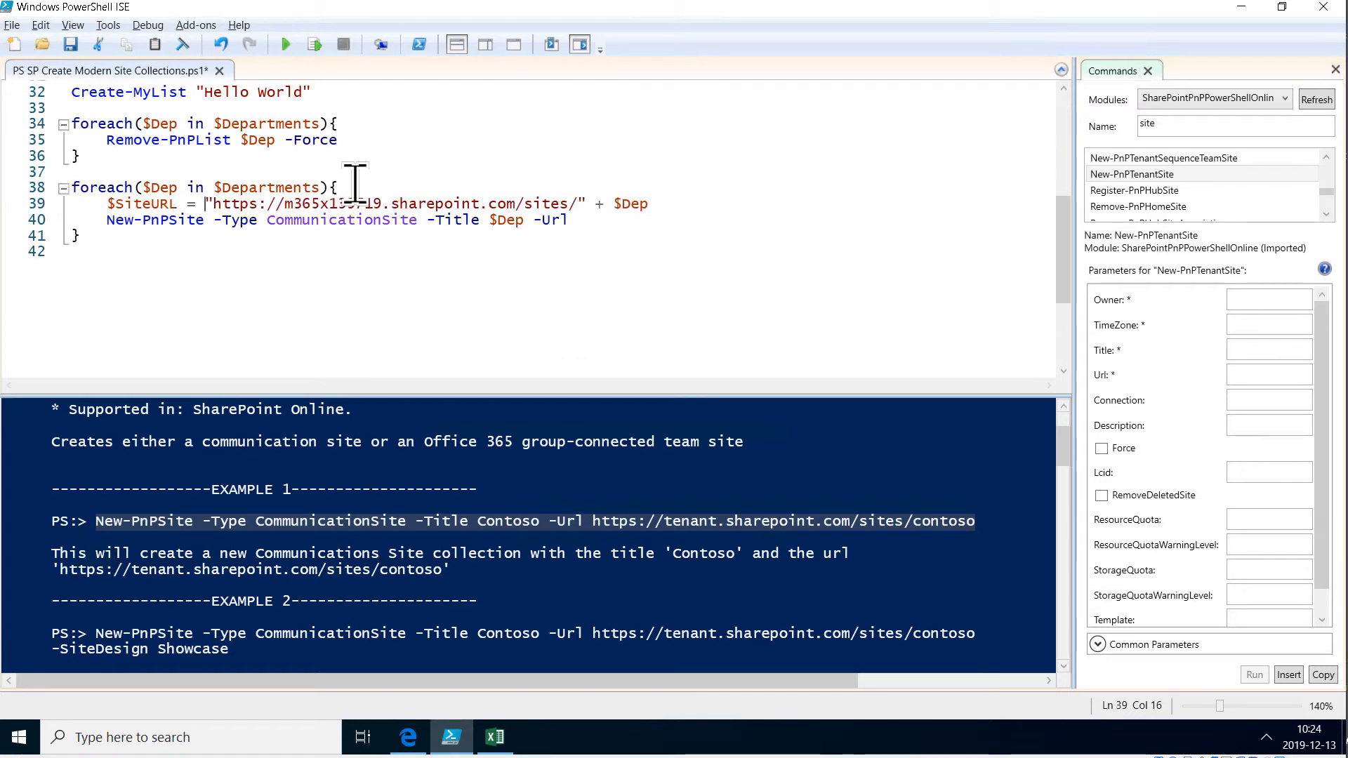
{"action": "type", "text": "wr"}
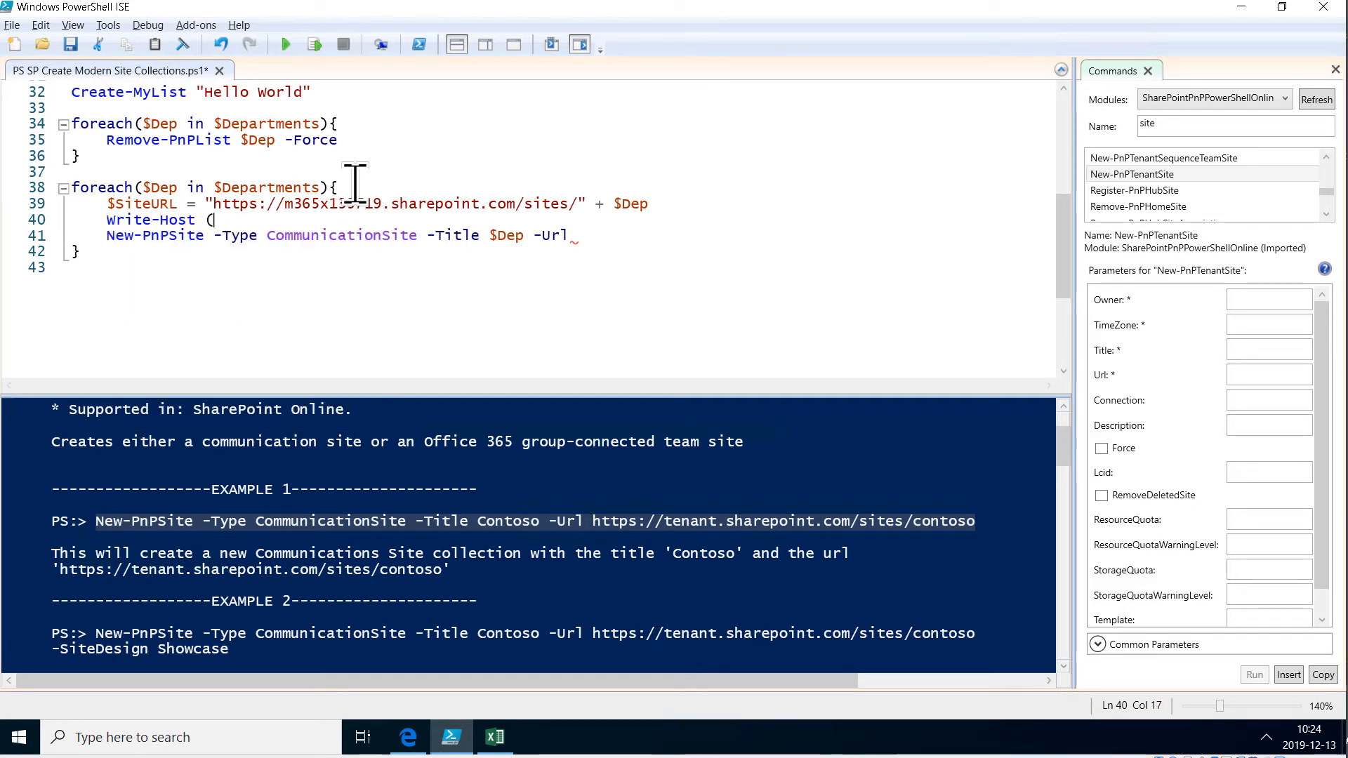
Step: Print '$SiteURL is being created ...' in yellow and pass $SiteURL to -Url
{"action": "type", "text": "$SiteURL + \" is being created\")"}
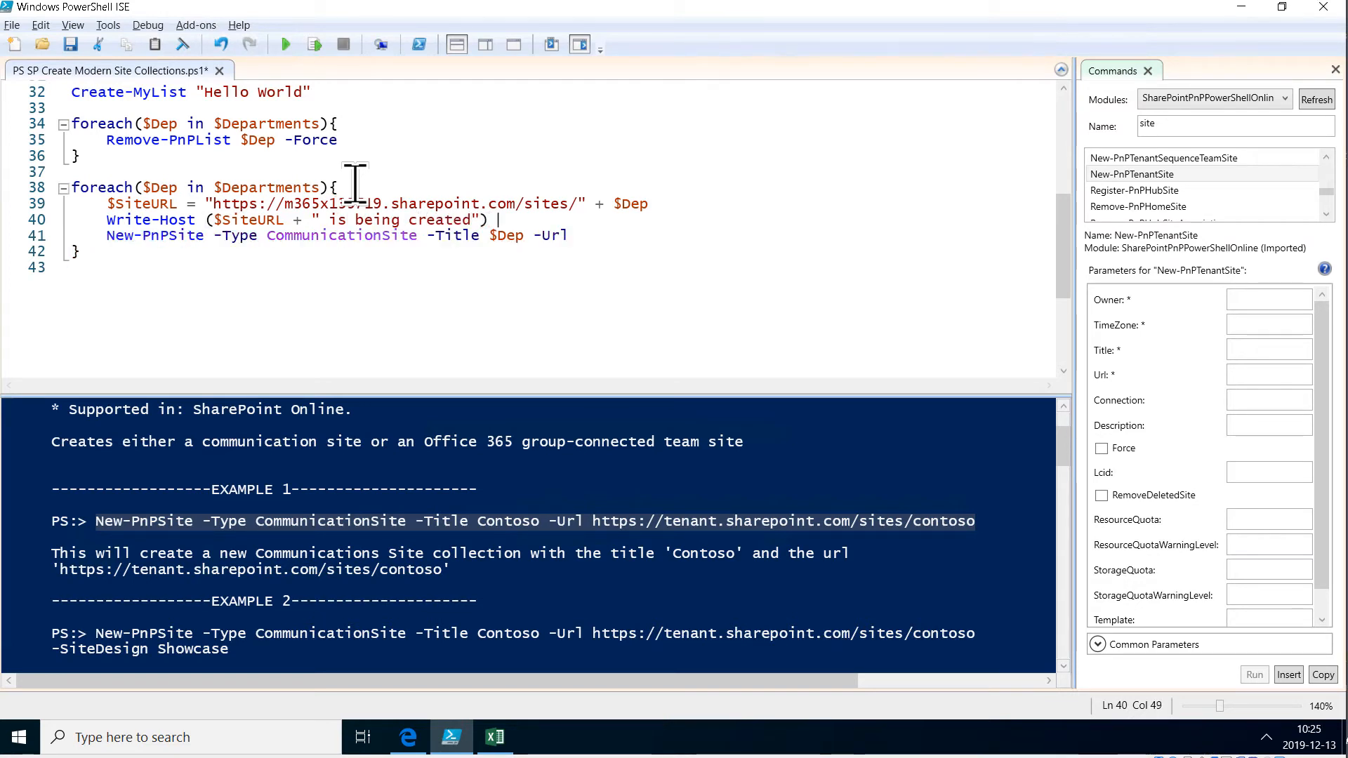
{"action": "type", "text": "-for"}
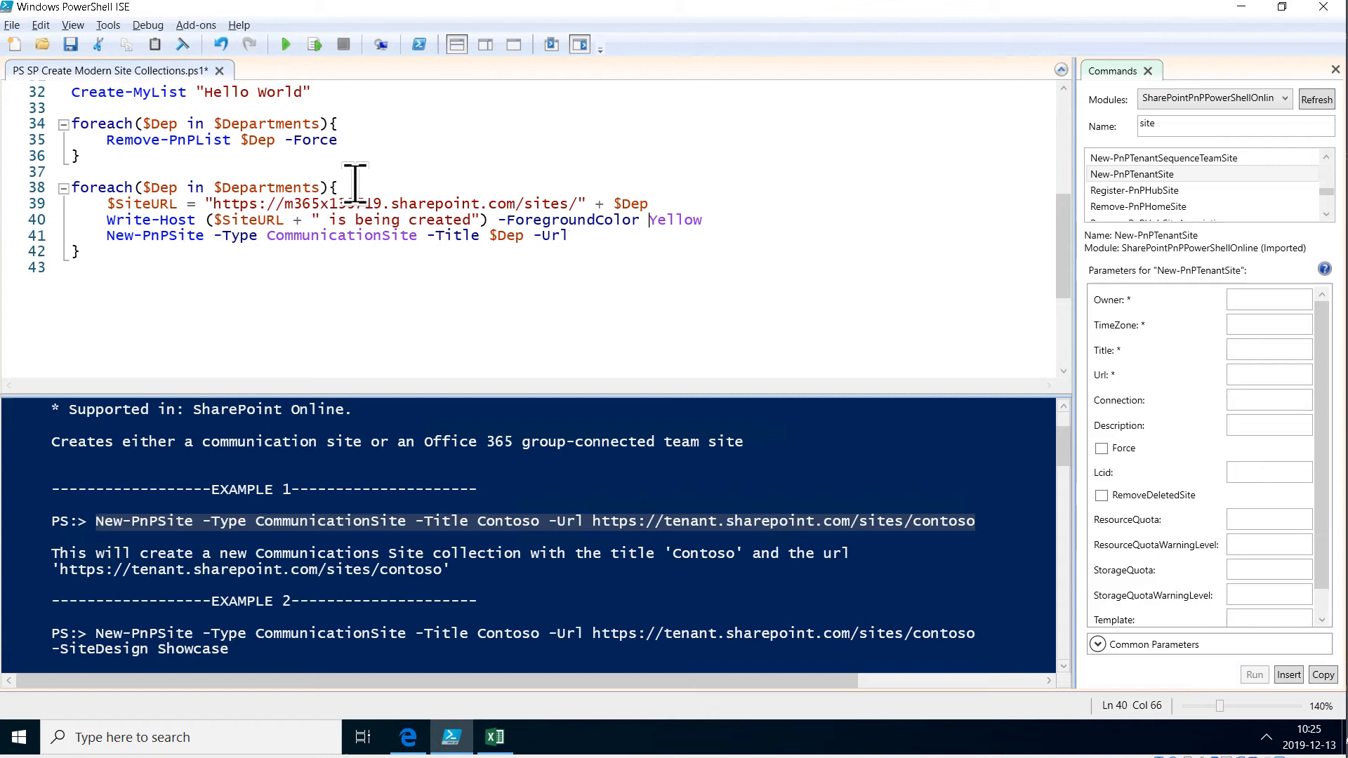
{"action": "type", "text": "..."}
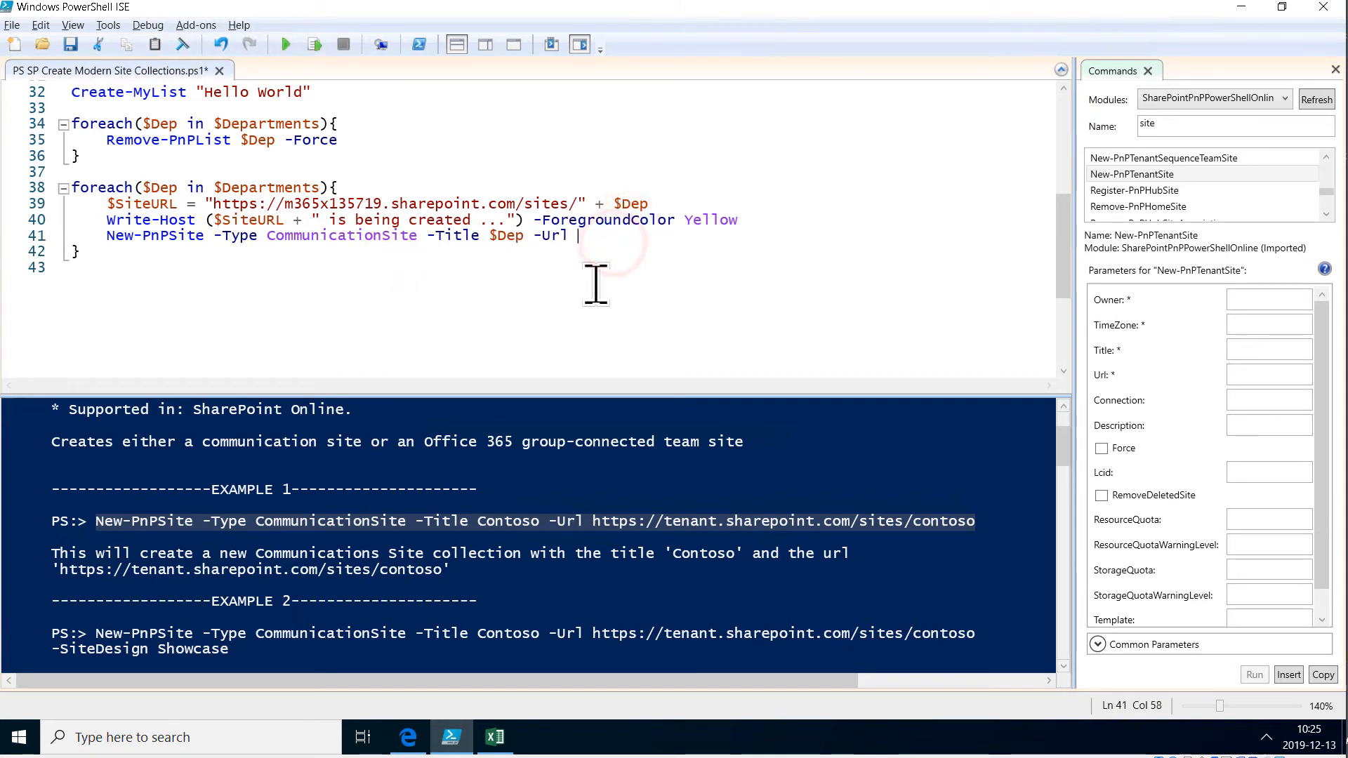
{"action": "type", "text": "$SiteURL"}
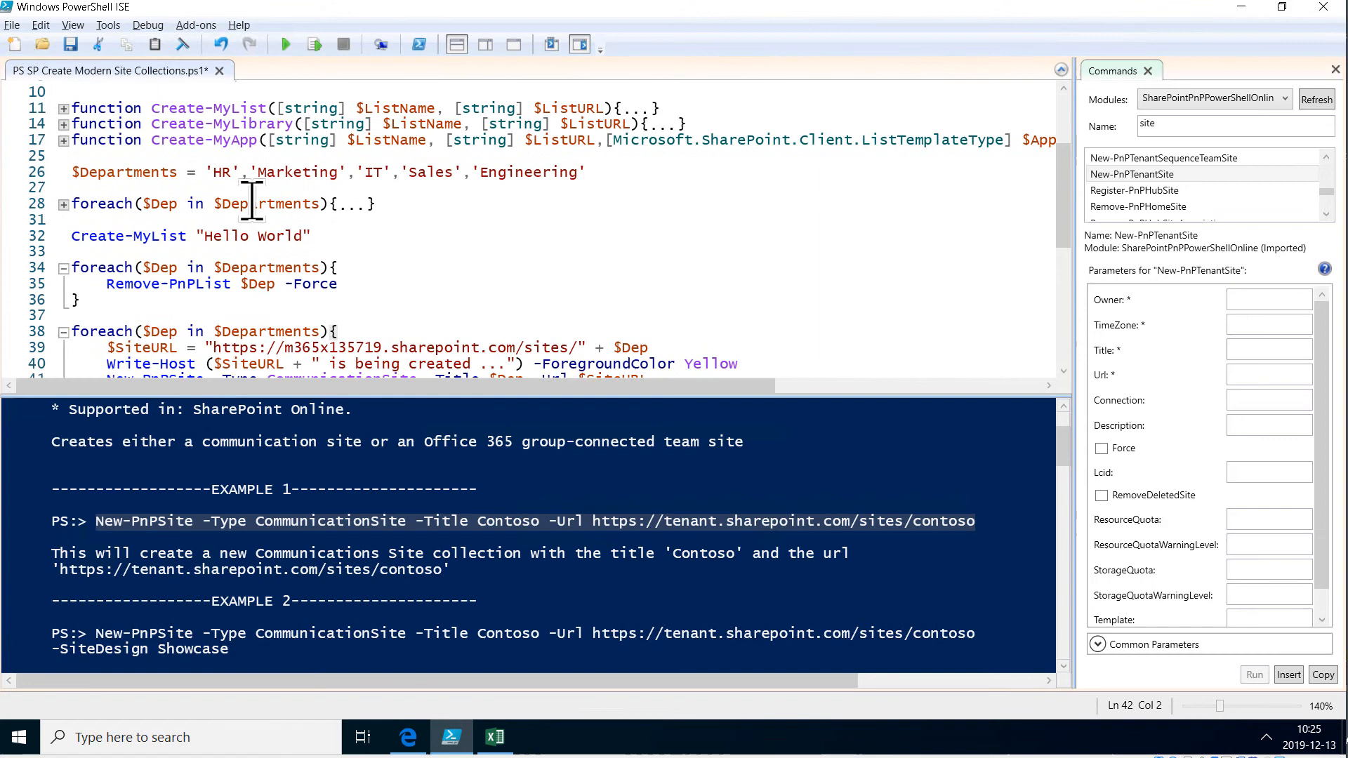
Step: Select lines 38–42 containing the site-creating foreach loop
{"action": "scroll", "scroll_direction": "down", "scroll_amount": 3}
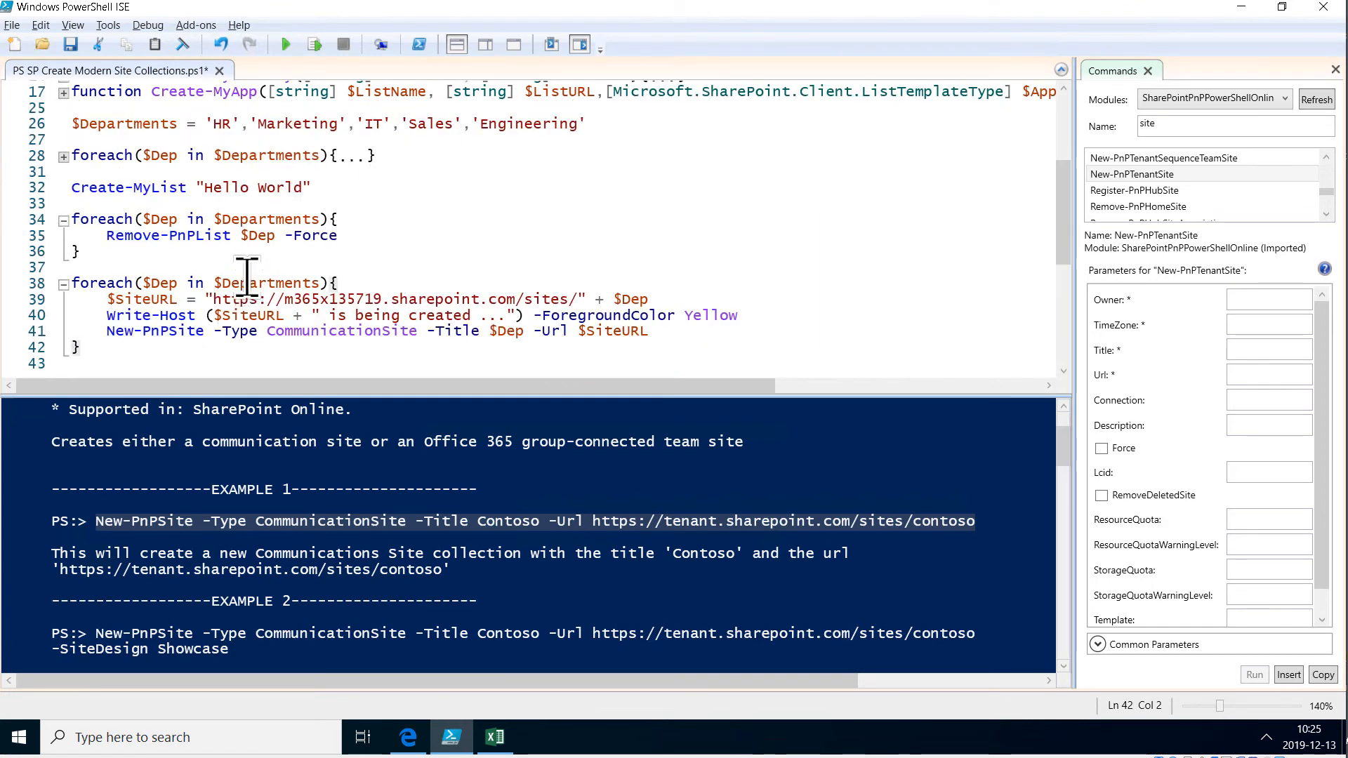
{"action": "mouse_move", "coordinate": [198, 299]}
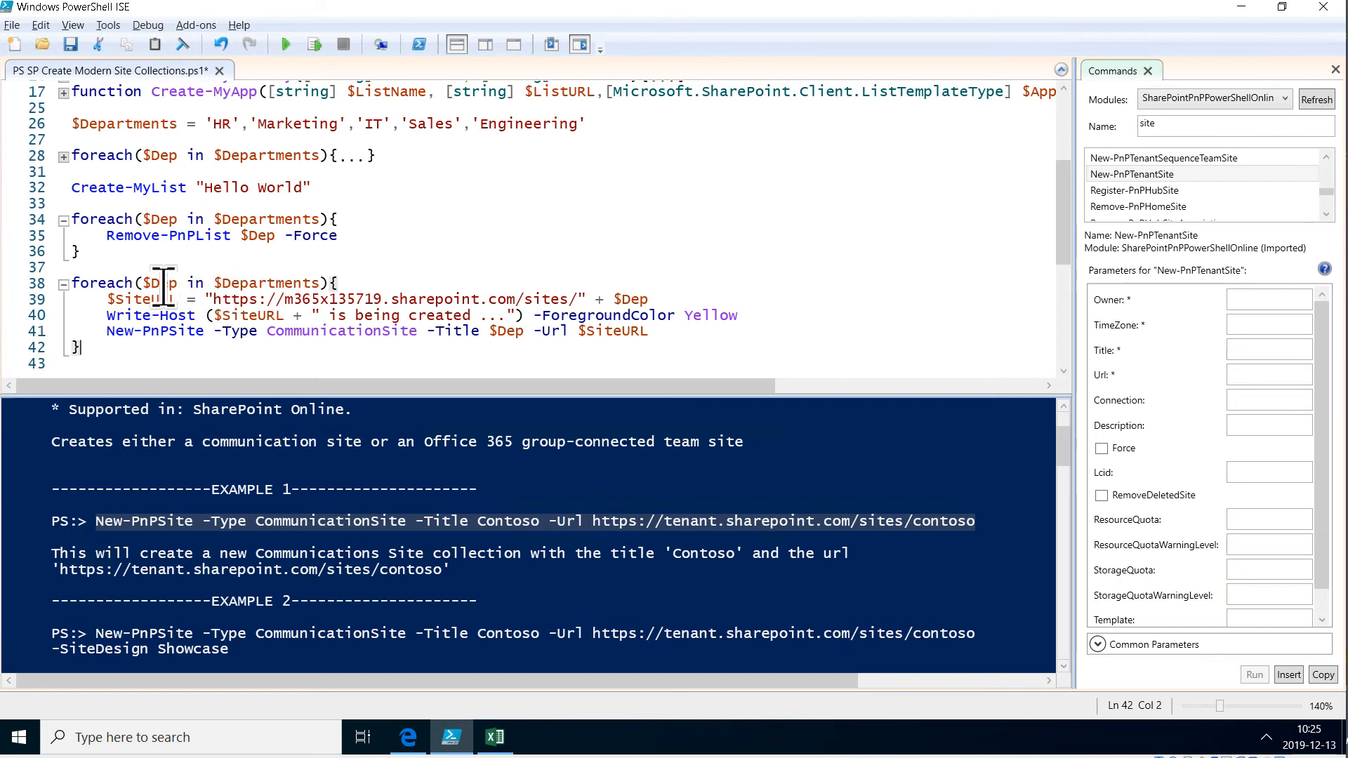
{"action": "double_click", "coordinate": [160, 283]}
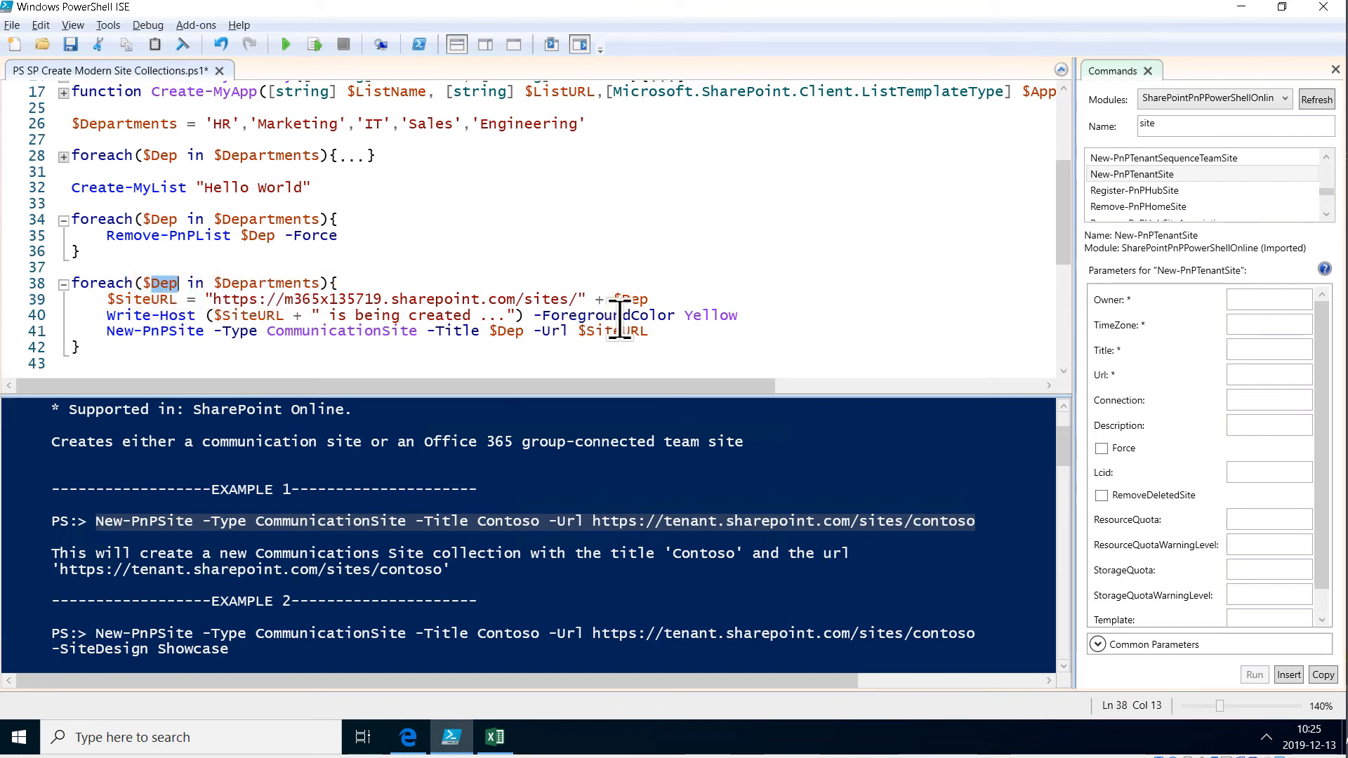
{"action": "left_click", "coordinate": [632, 303]}
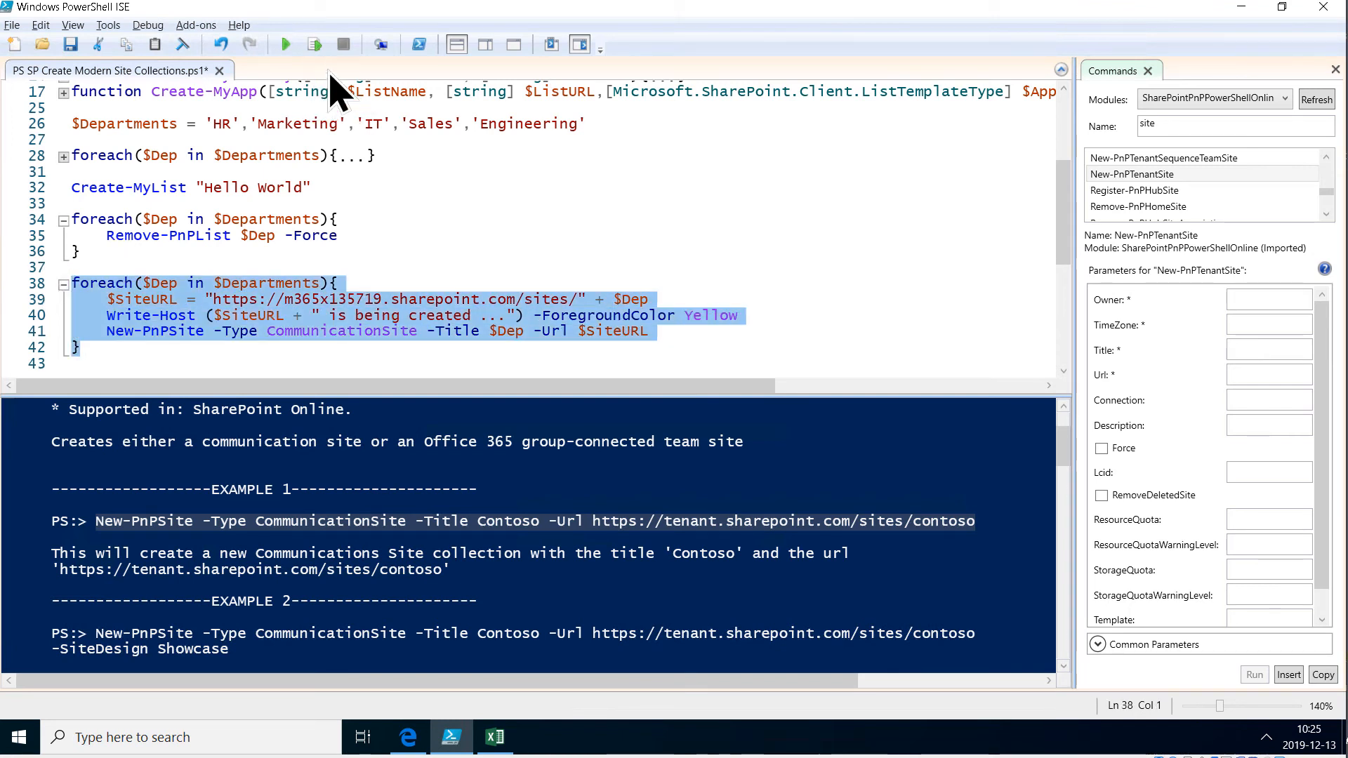
Step: Run the selected loop with Run Selection (F8)
{"action": "left_click", "coordinate": [314, 43]}
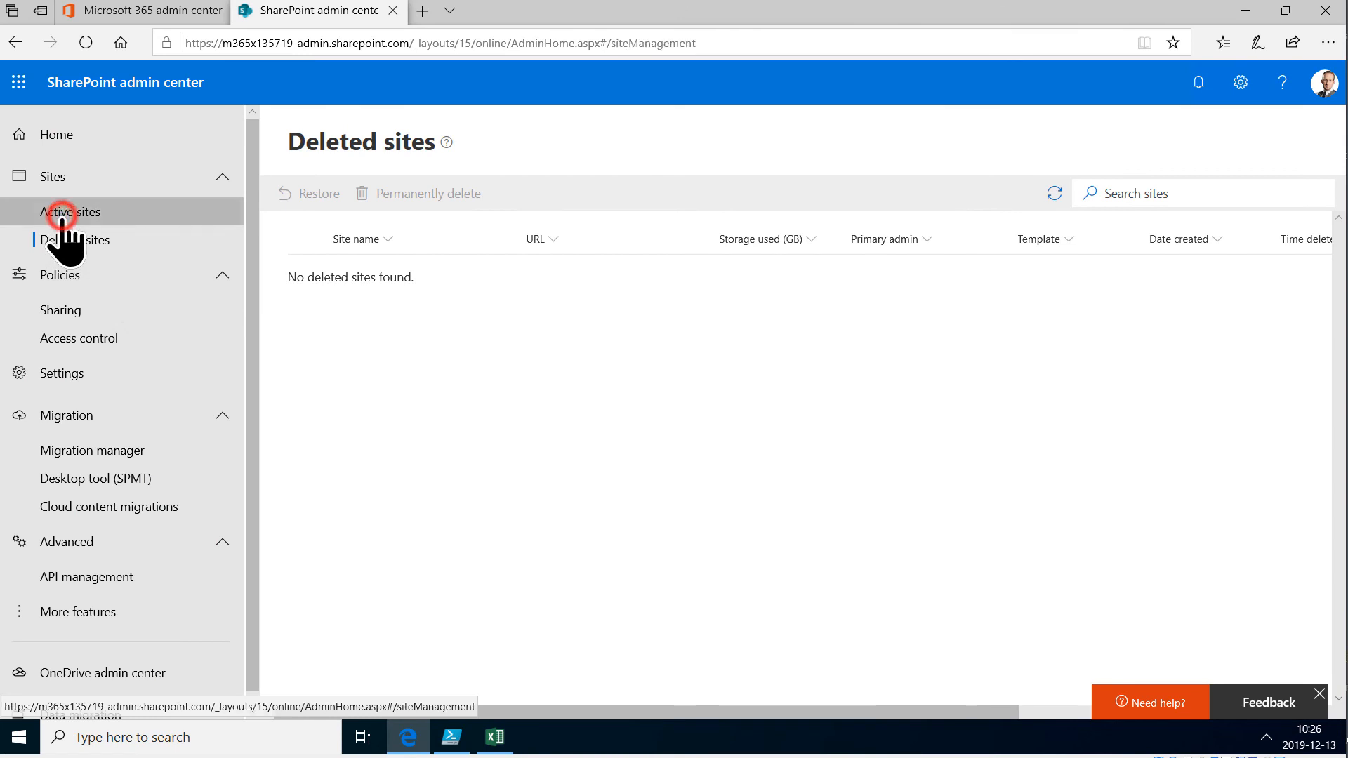
Step: Show the Active sites list in the SharePoint admin center
{"action": "left_click", "coordinate": [70, 211]}
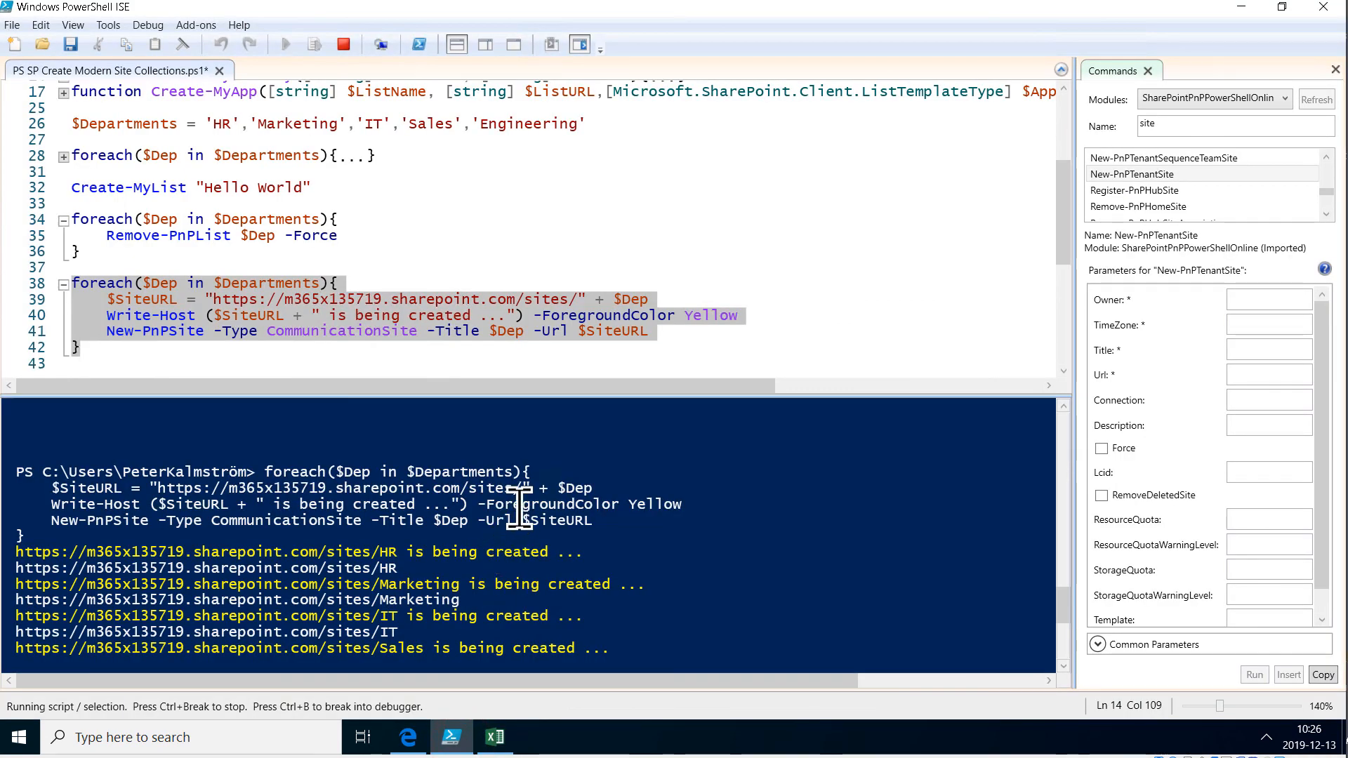
{"action": "mouse_move", "coordinate": [196, 218]}
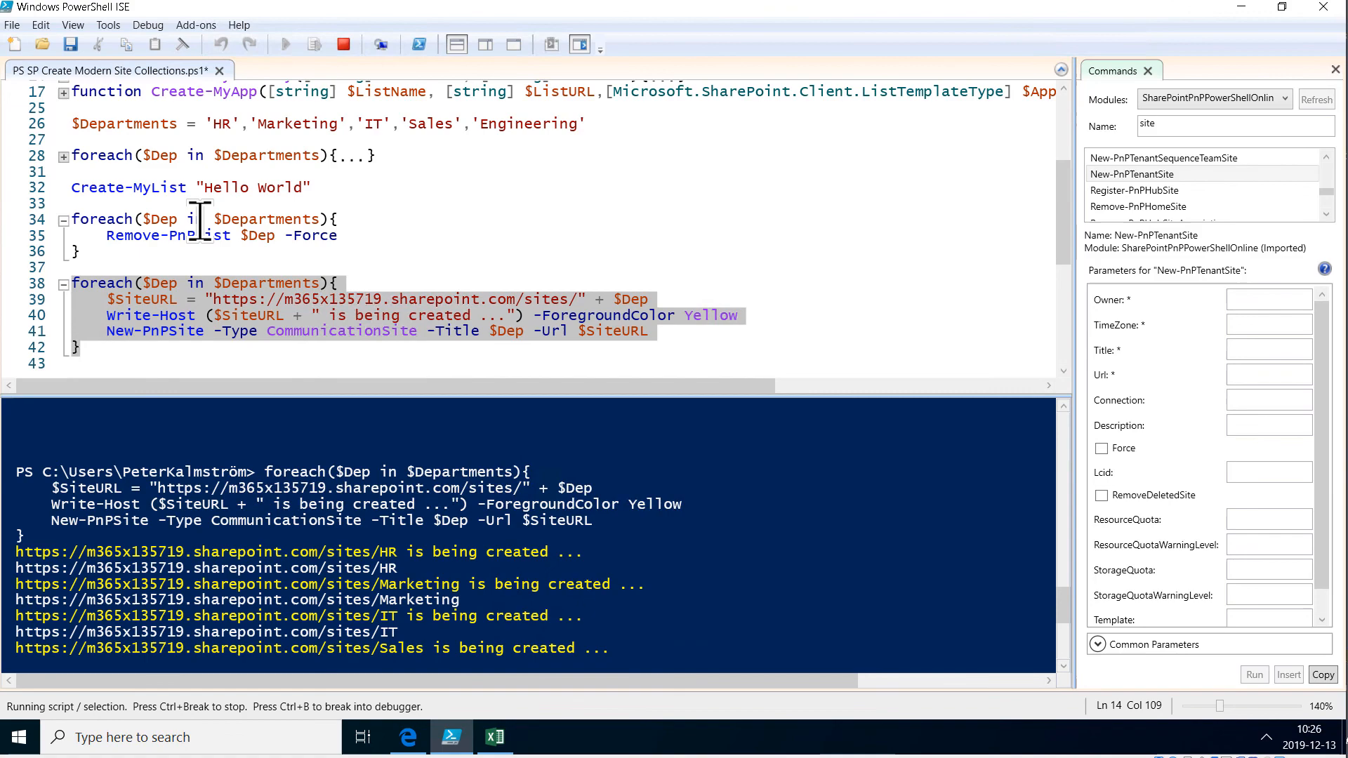